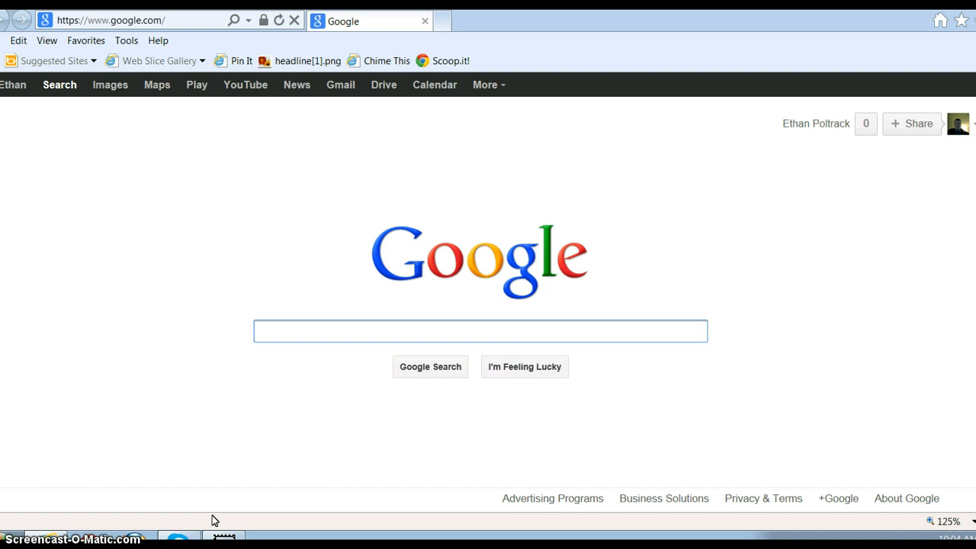
Search Google for 'keyword' and open the Google AdWords Keyword Tool result.
click(479, 331)
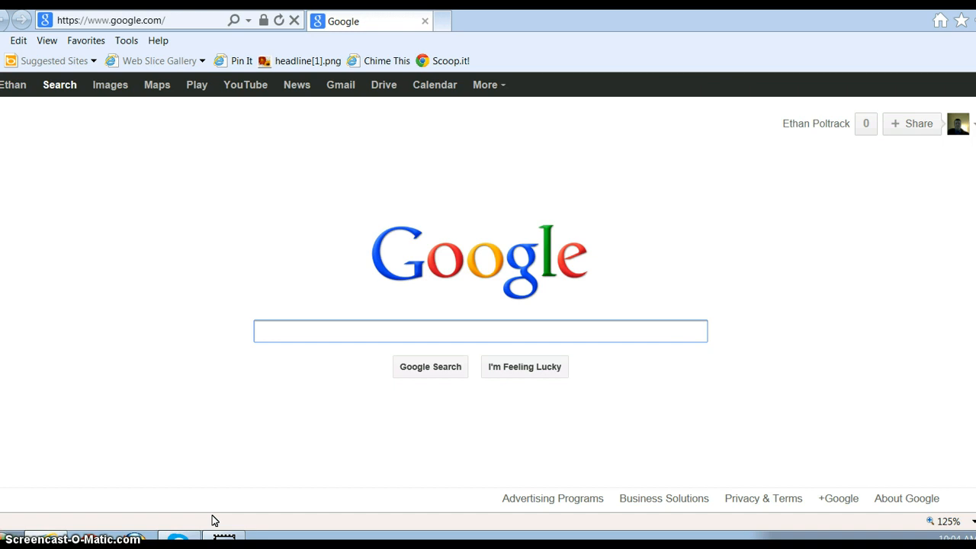
click(480, 331)
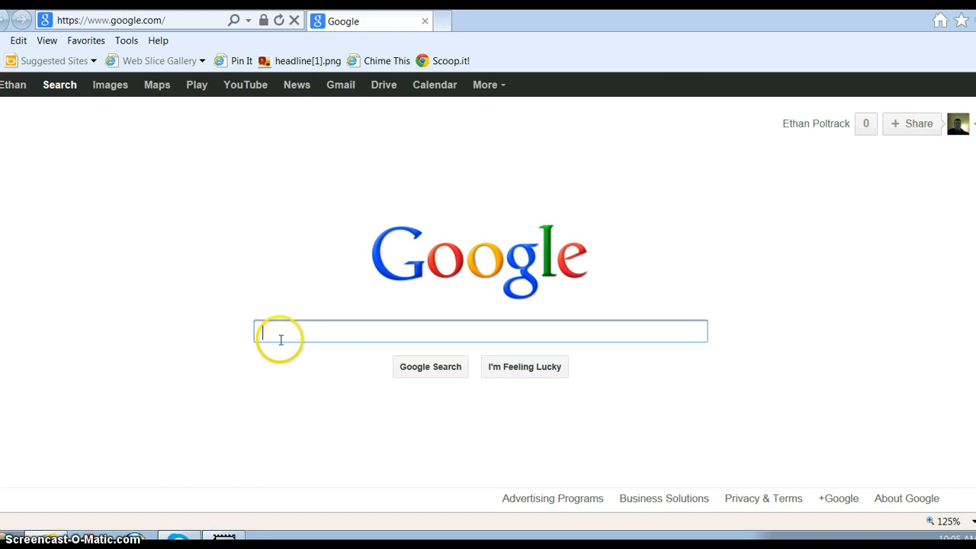
text(keyword)
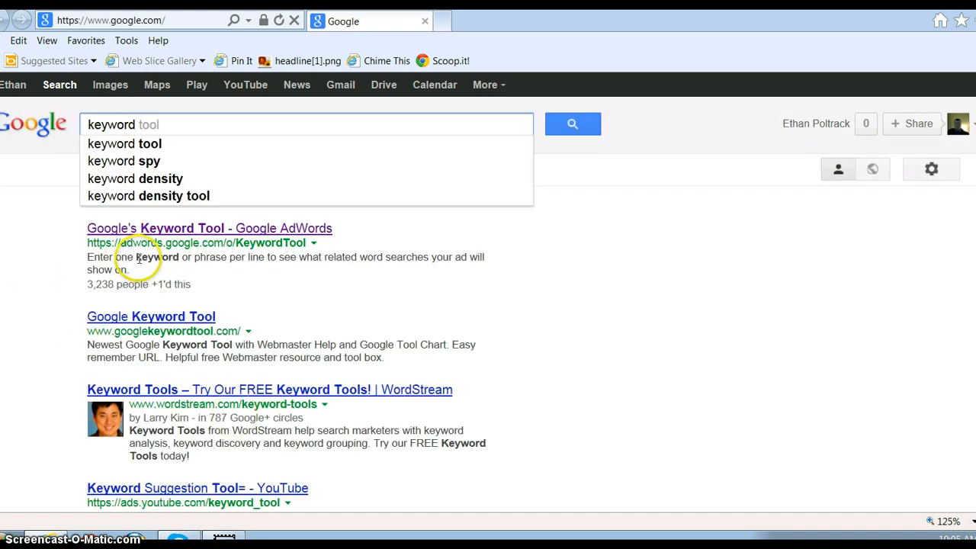
click(182, 228)
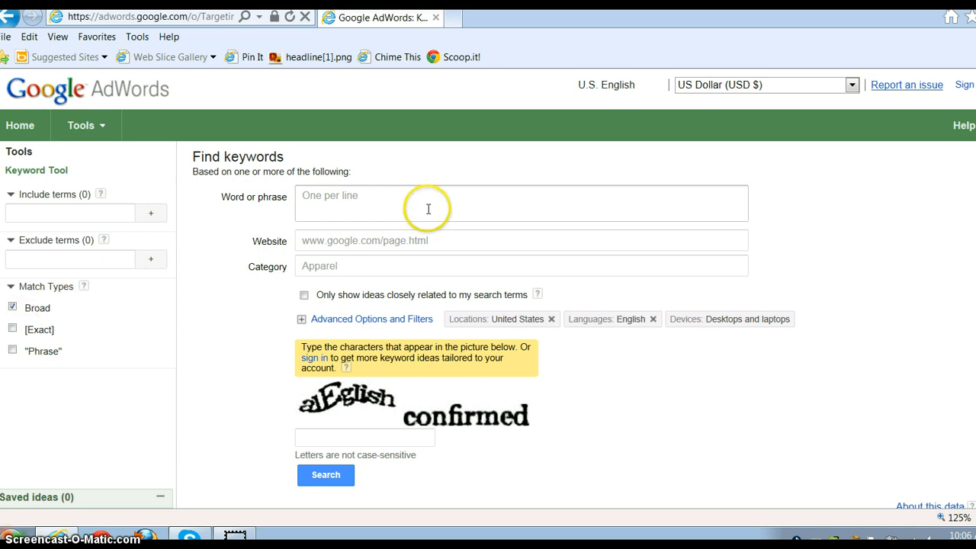
Enter 'how to make money online' as the phrase, with only Exact match selected.
click(427, 208)
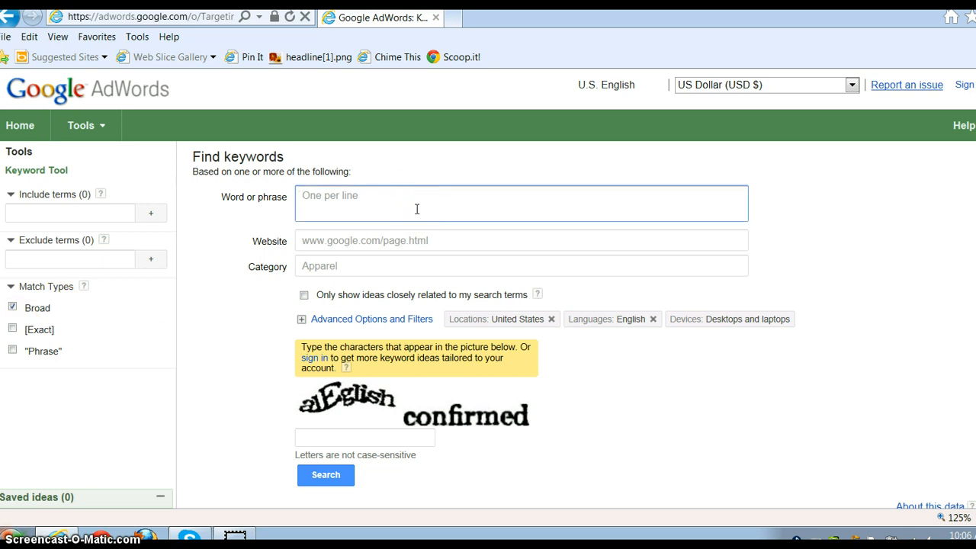
text(h)
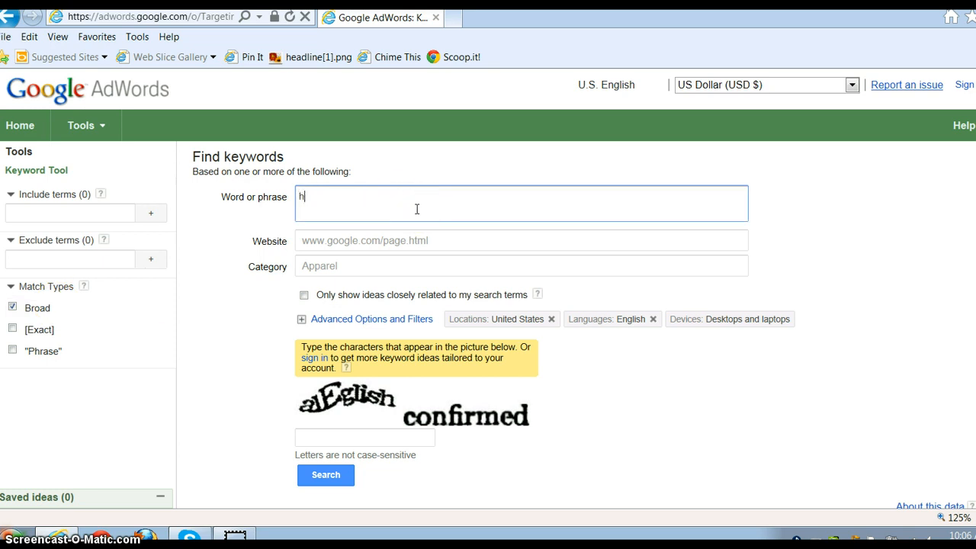
text(ow to make money)
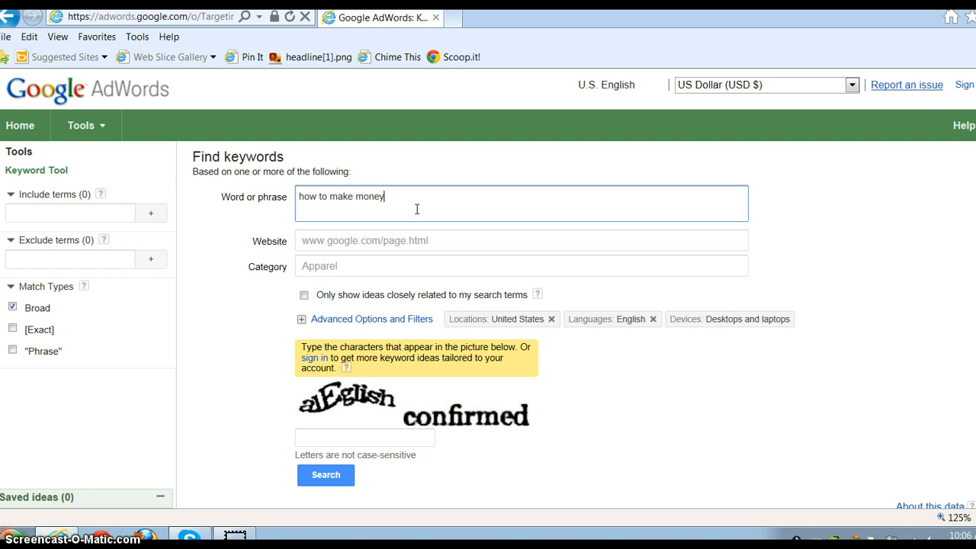
text(onli)
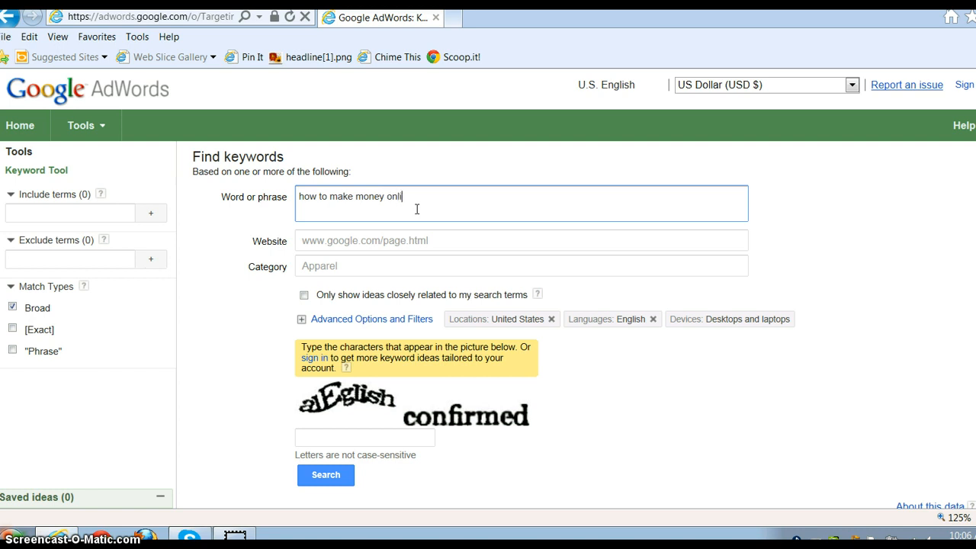
text(ne)
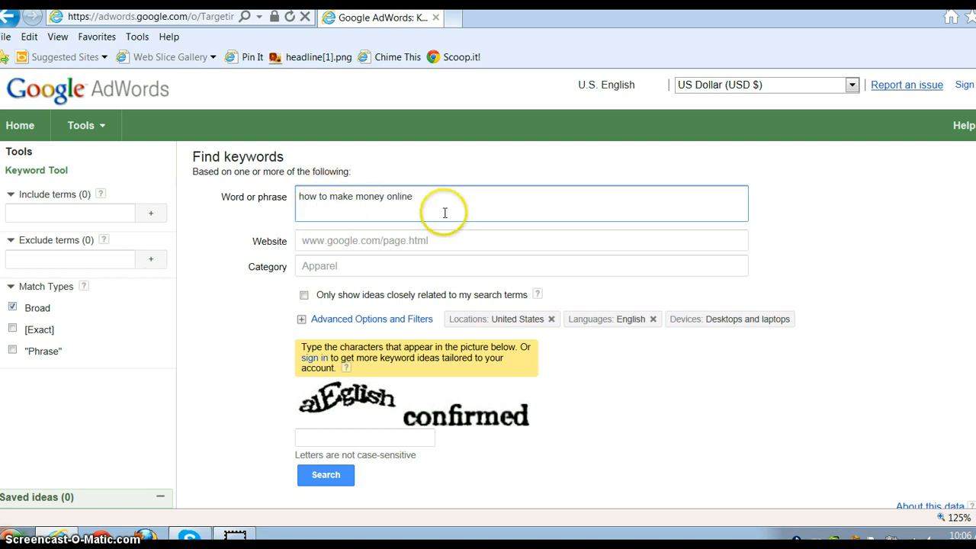
mouse_move(81, 293)
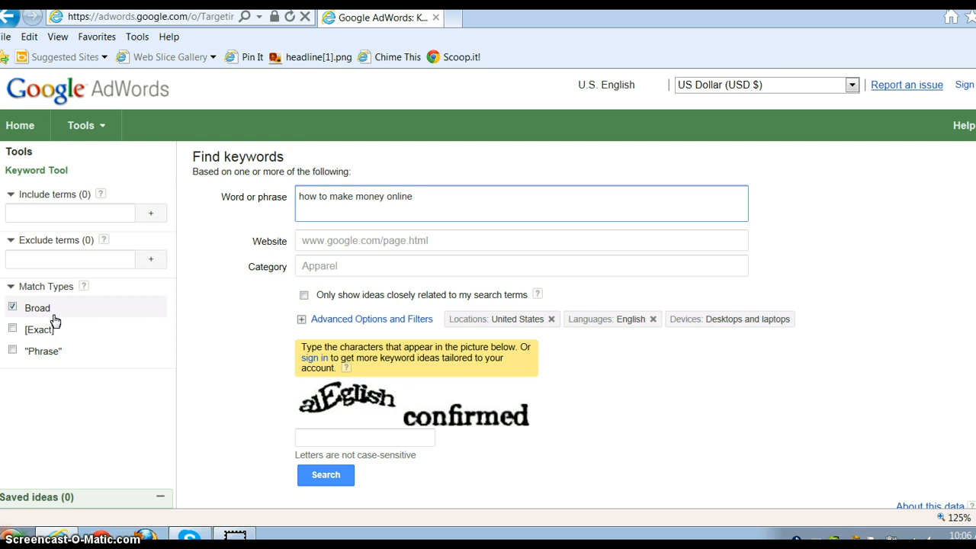
click(12, 307)
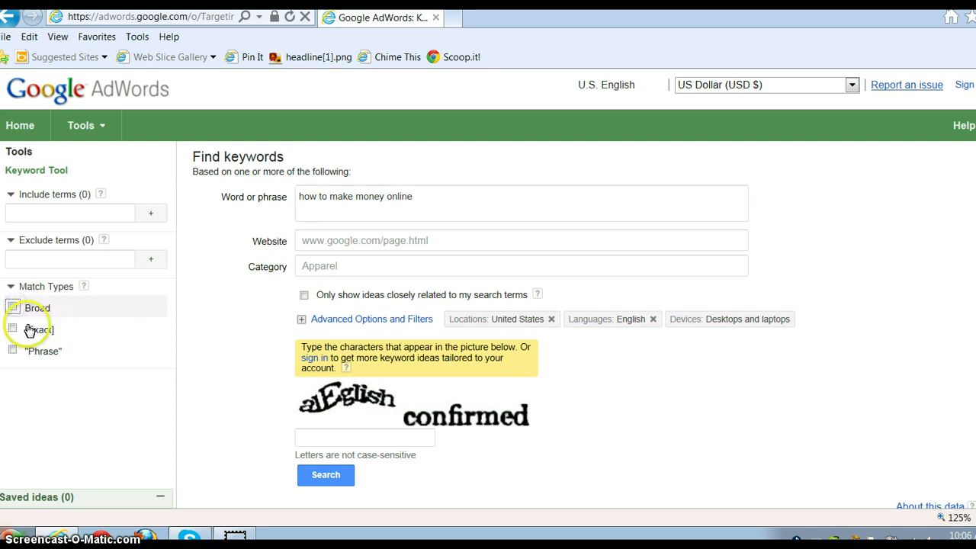
click(12, 329)
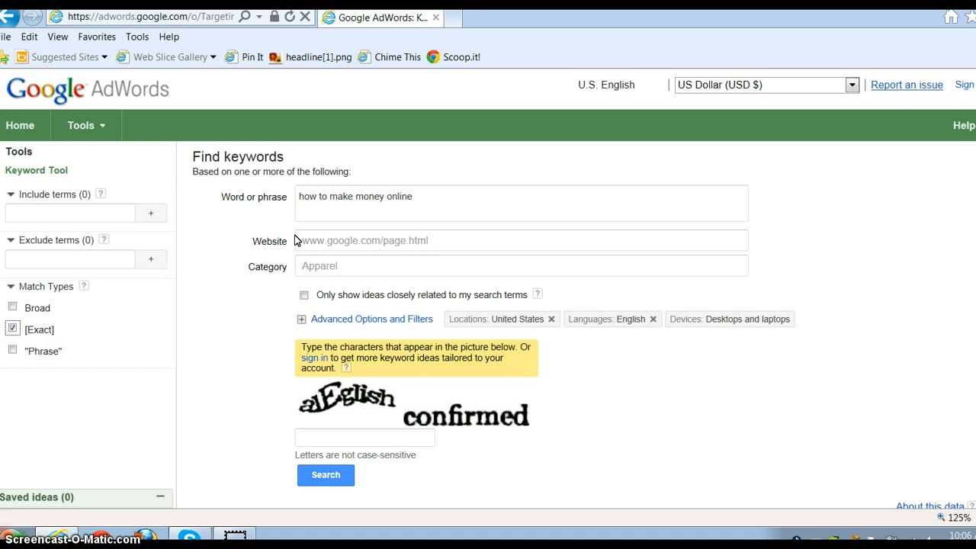
click(370, 210)
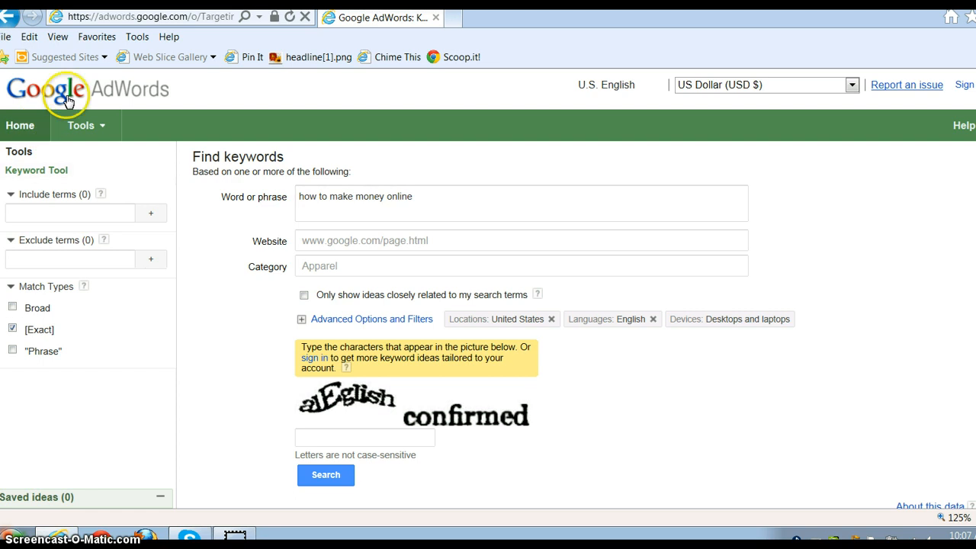
Type the verification characters 'aieg' into the captcha box.
click(365, 437)
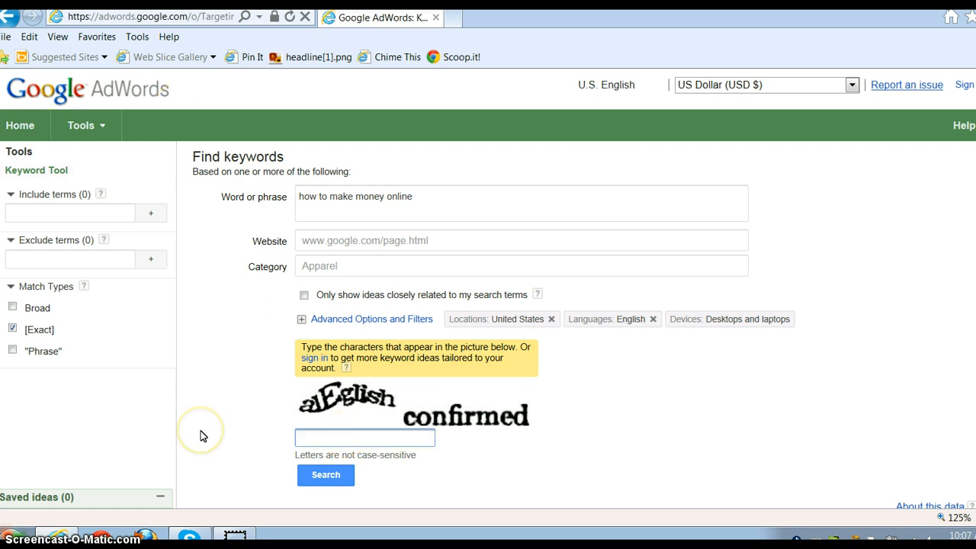
text(a)
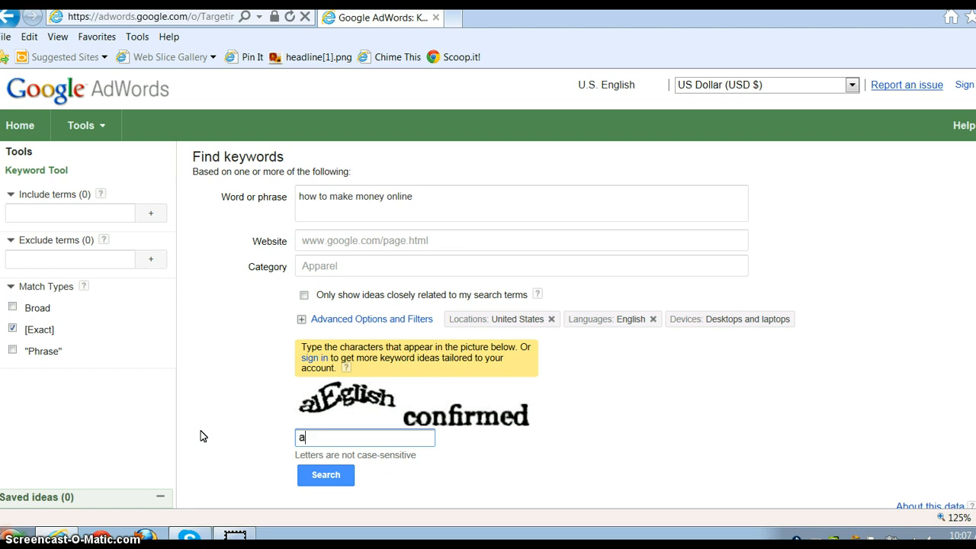
text(ieglish confirmed)
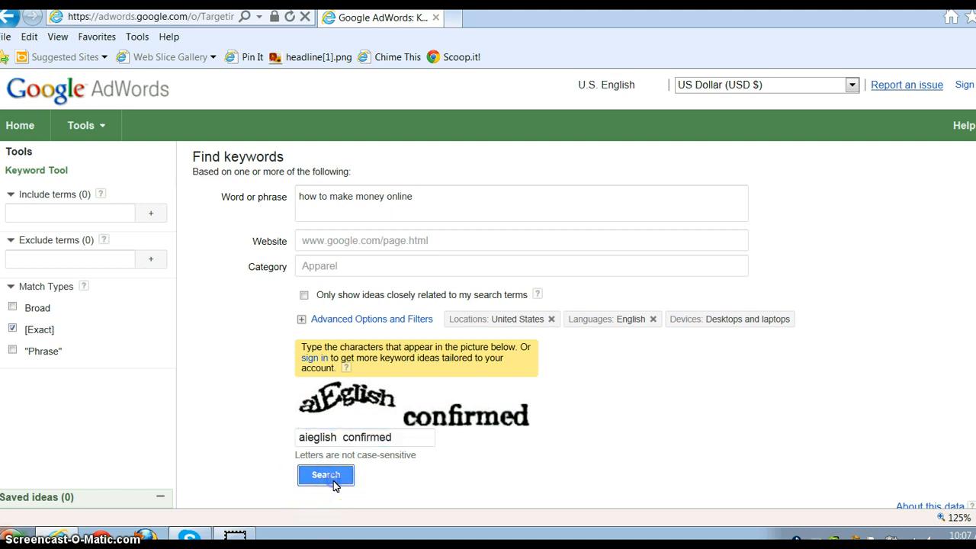
Run the exact-match keyword search and browse the ideas, showing 60,500 global searches.
click(325, 474)
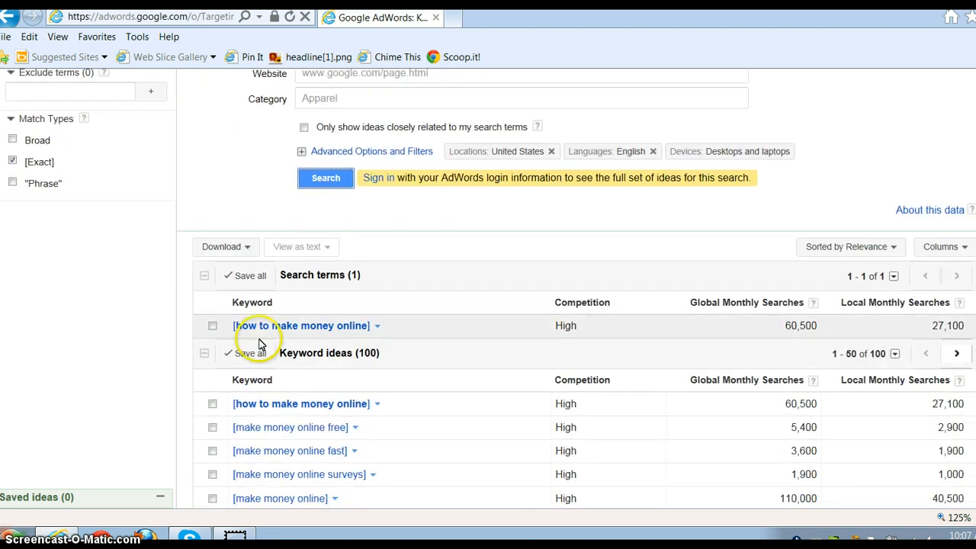
mouse_move(890, 321)
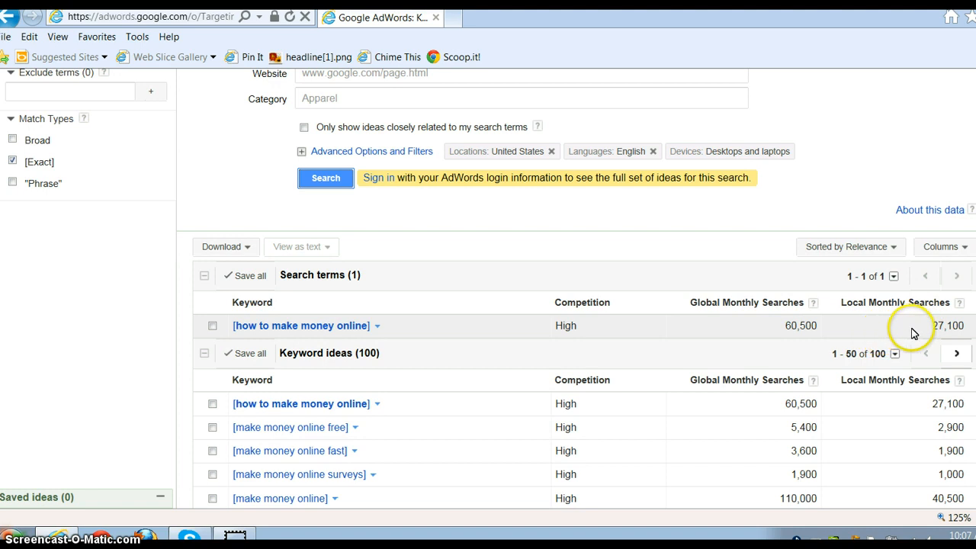
mouse_move(940, 337)
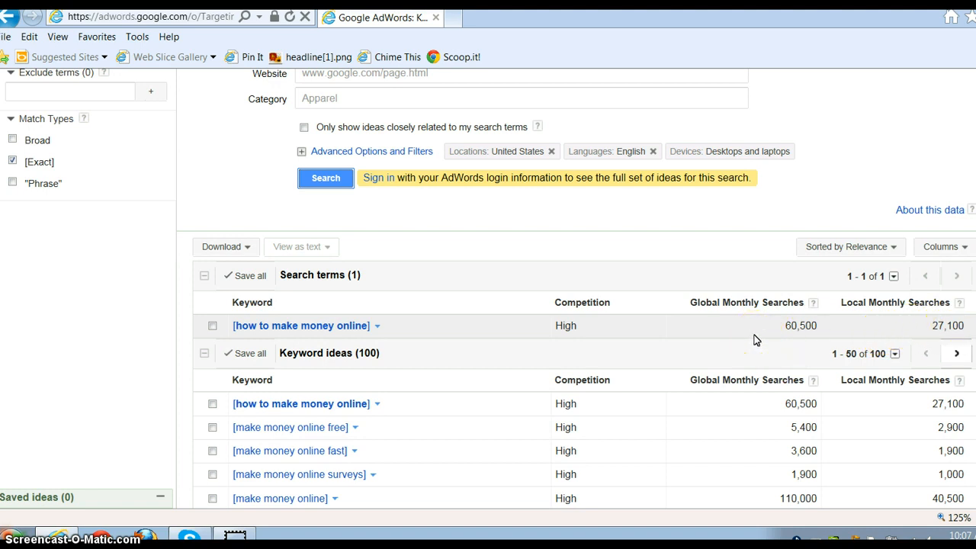
scroll(down, 3)
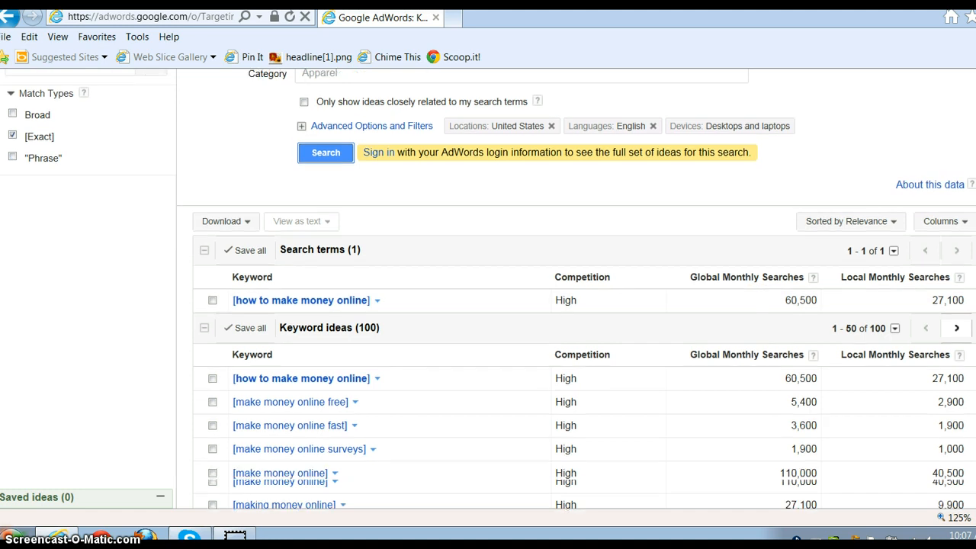
scroll(down, 3)
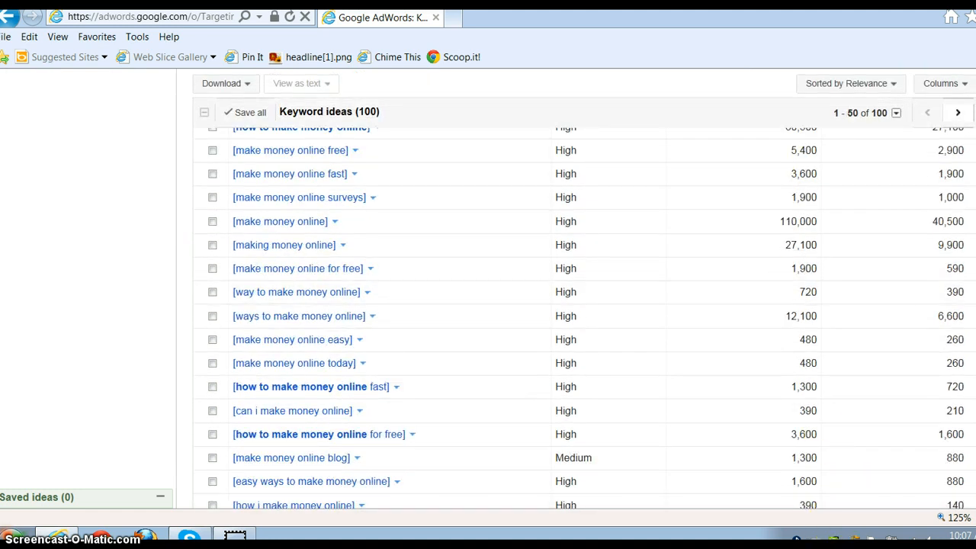
scroll(up, 3)
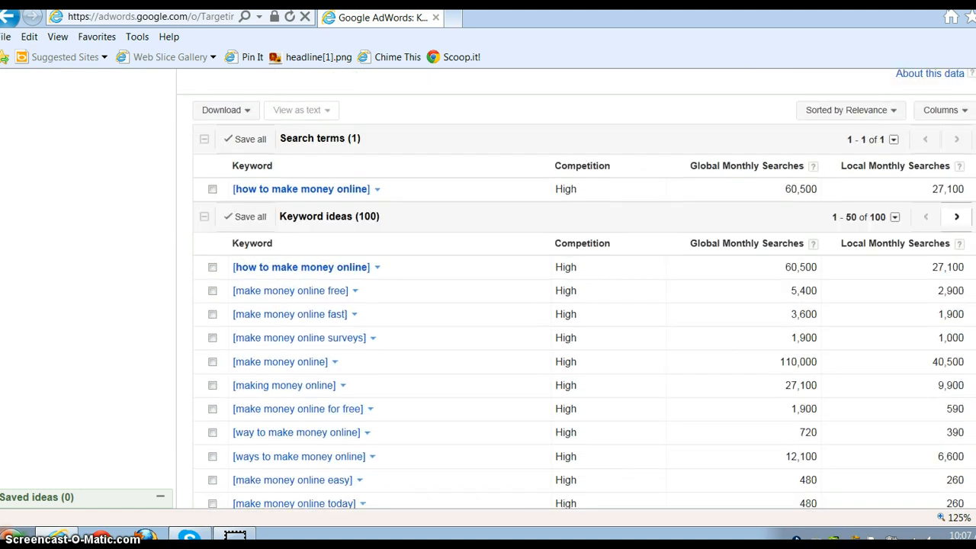
mouse_move(927, 200)
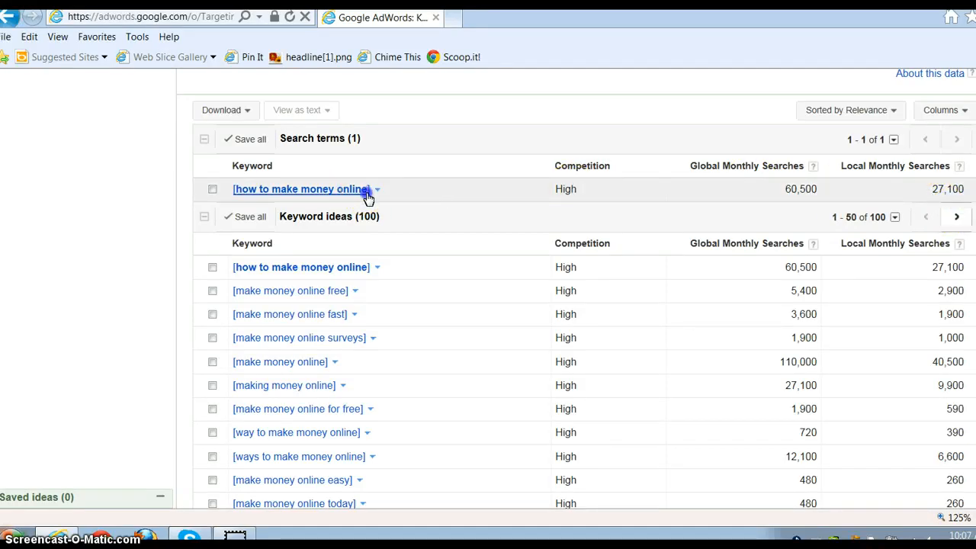
Copy the 'how to make money online' search term from the results.
click(376, 189)
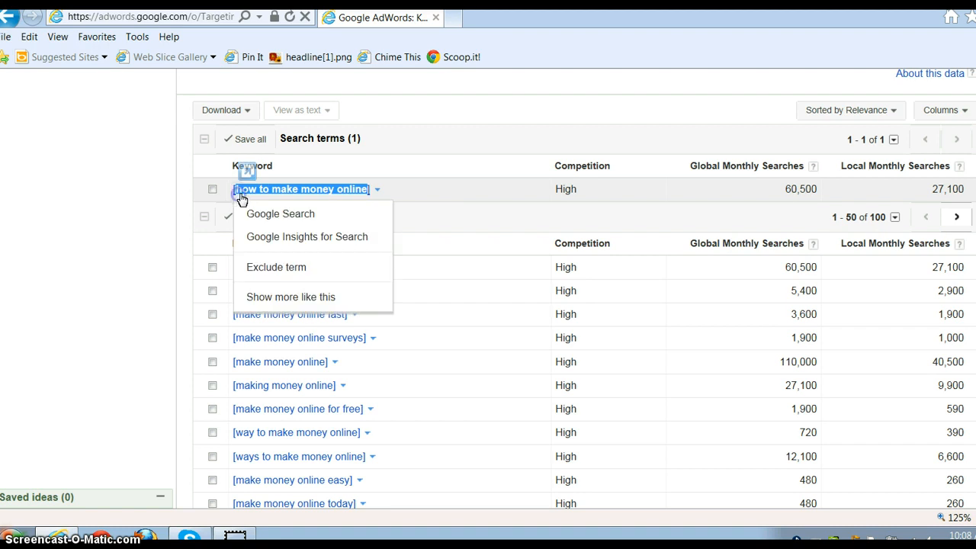
right_click(301, 189)
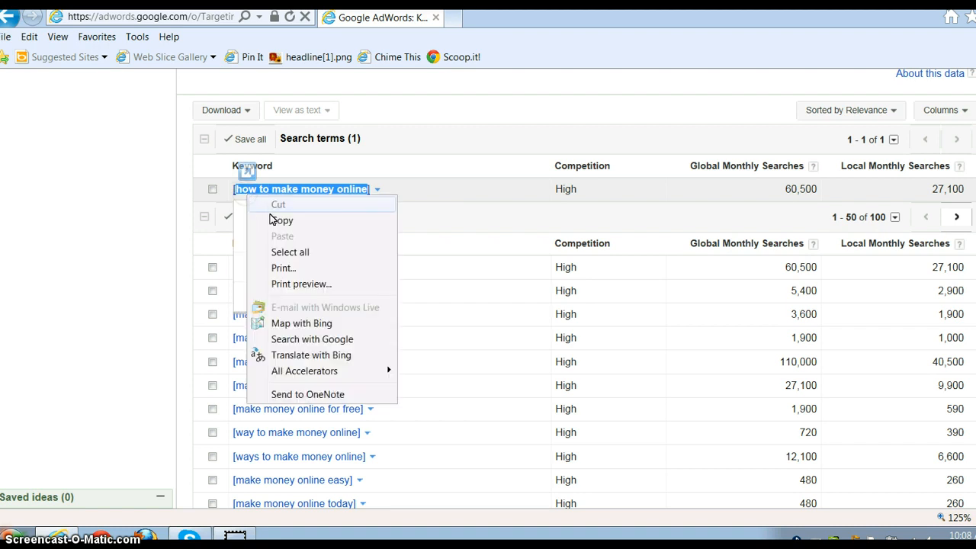
click(453, 17)
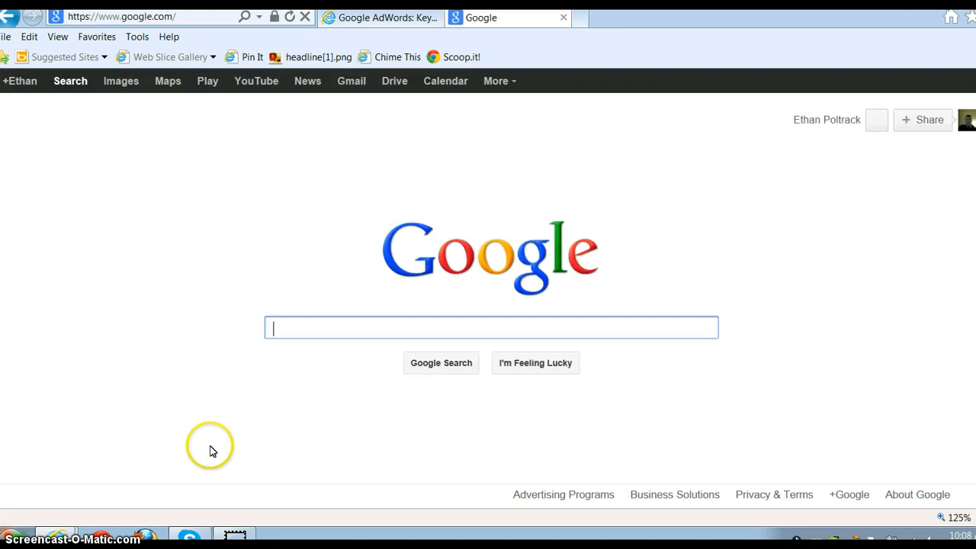
Search Google for 'how to make money online' and open ABC News's '5 Real Ways' article.
text(how to make money online)
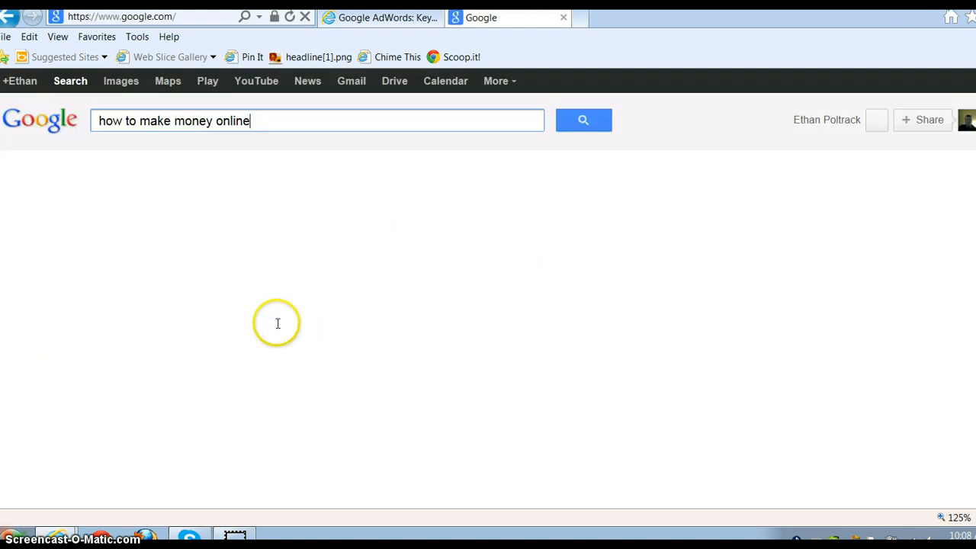
click(583, 119)
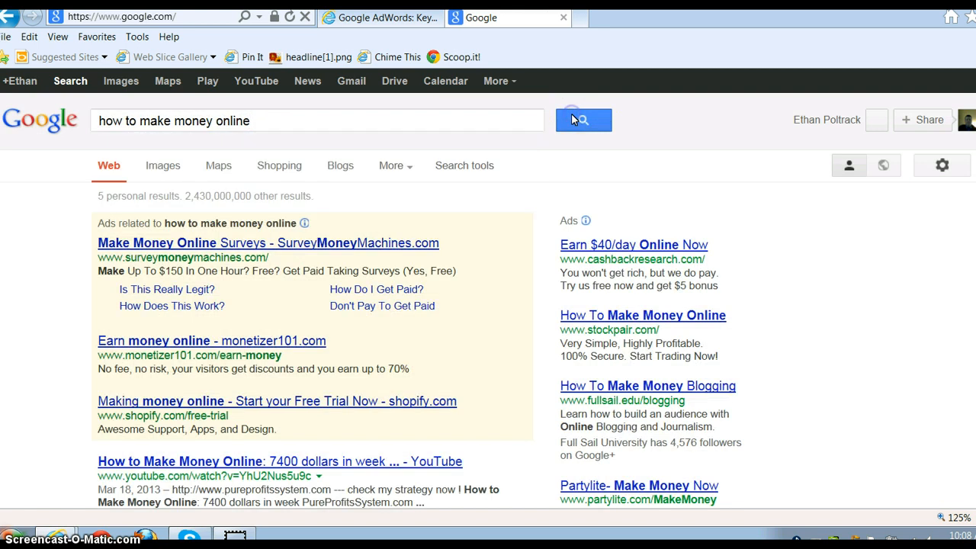
click(583, 120)
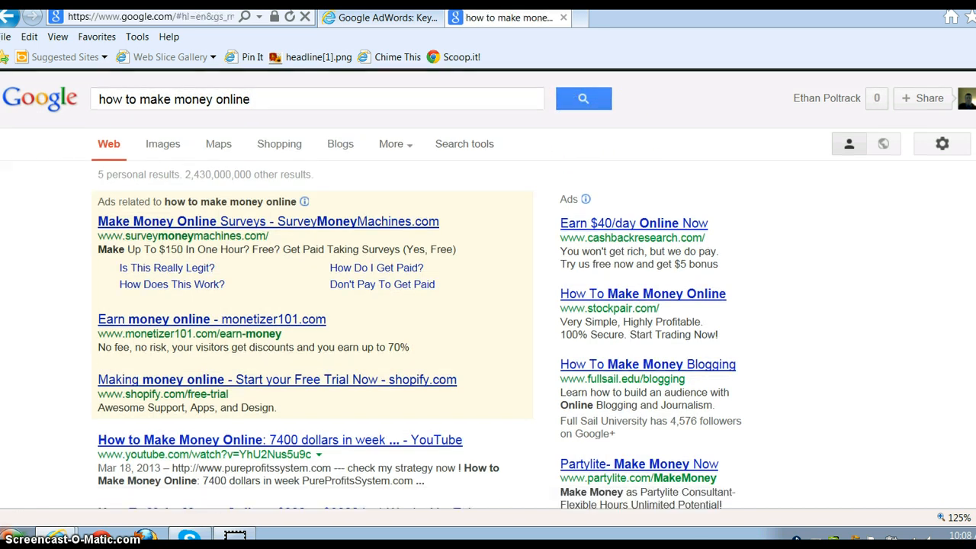
scroll(down, 3)
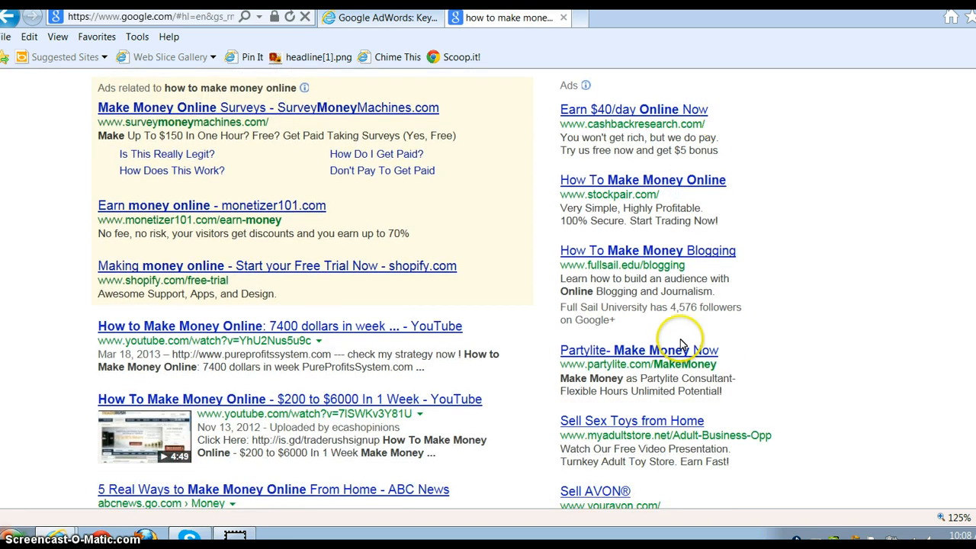
mouse_move(374, 230)
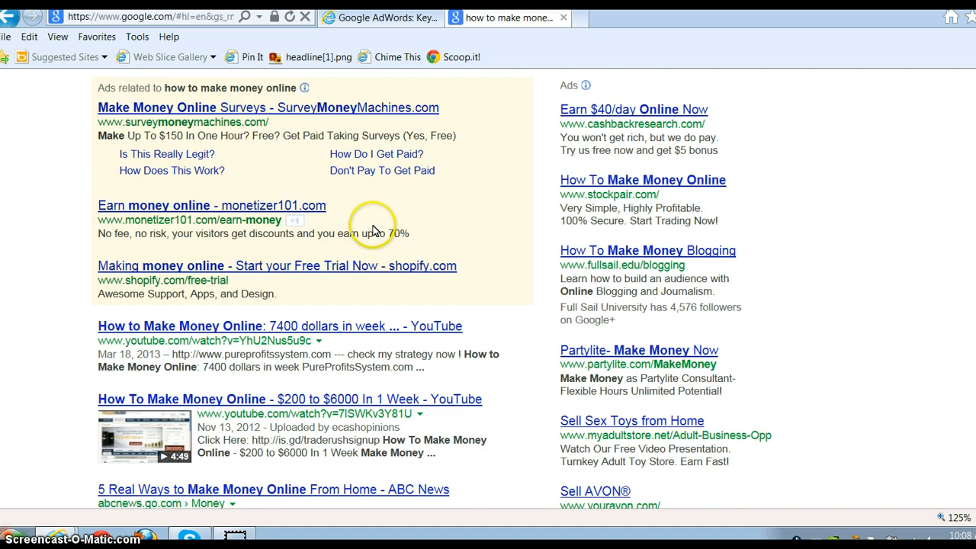
scroll(down, 3)
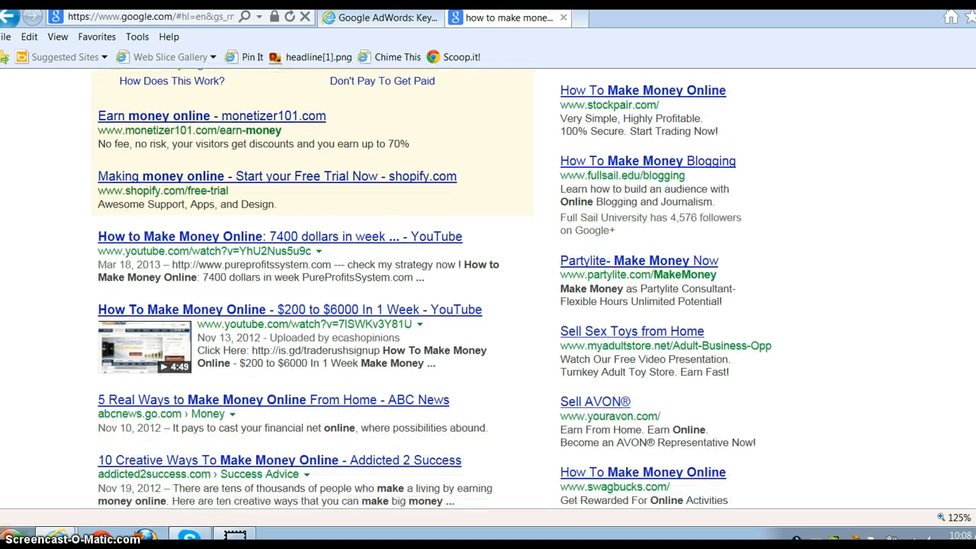
scroll(down, 3)
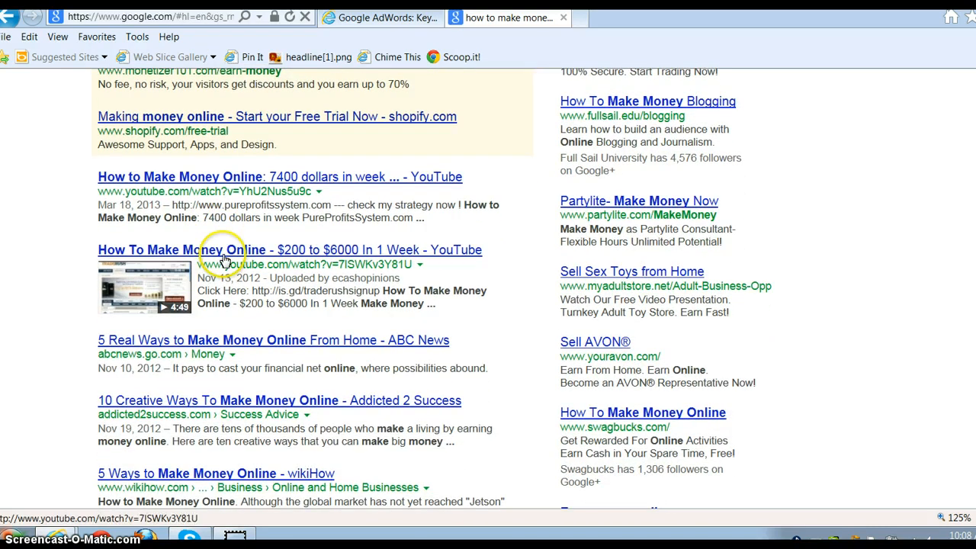
mouse_move(231, 350)
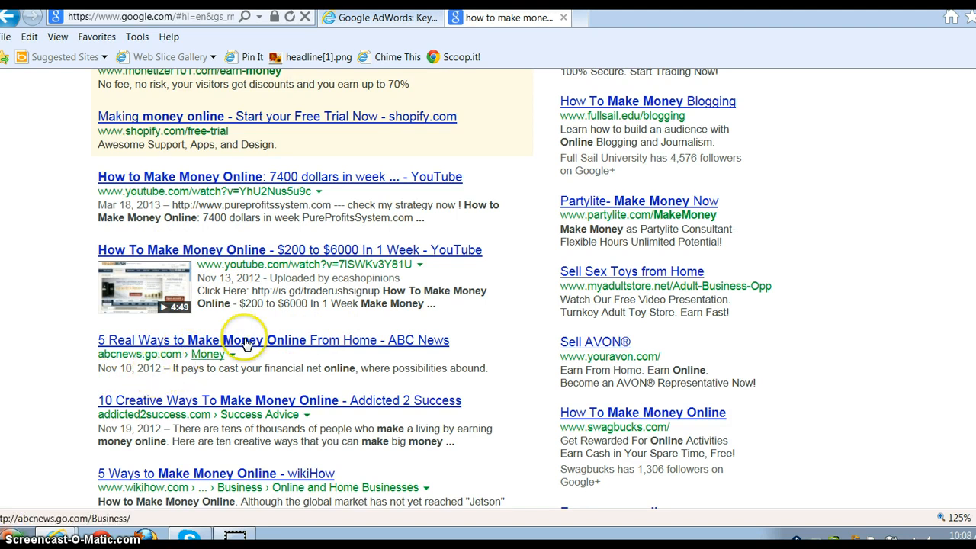
click(260, 341)
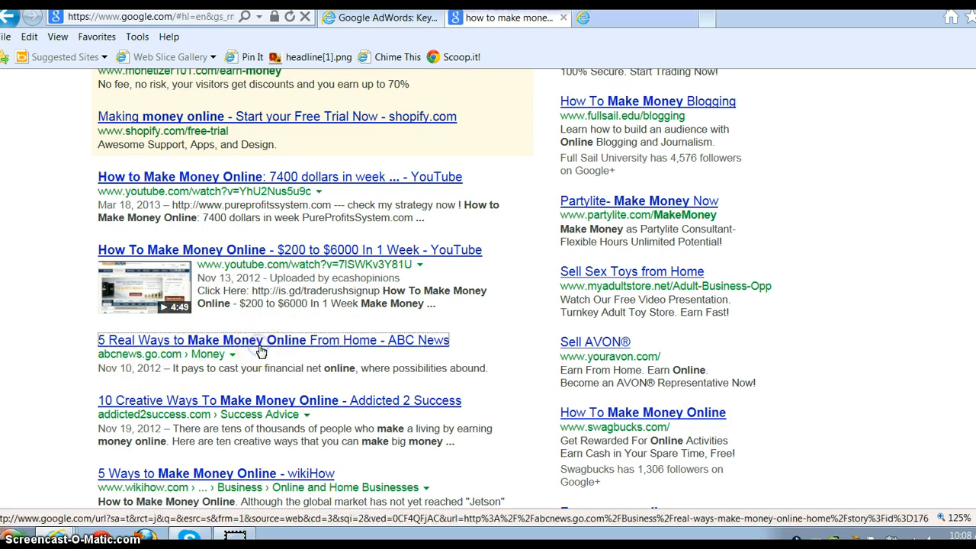
click(252, 340)
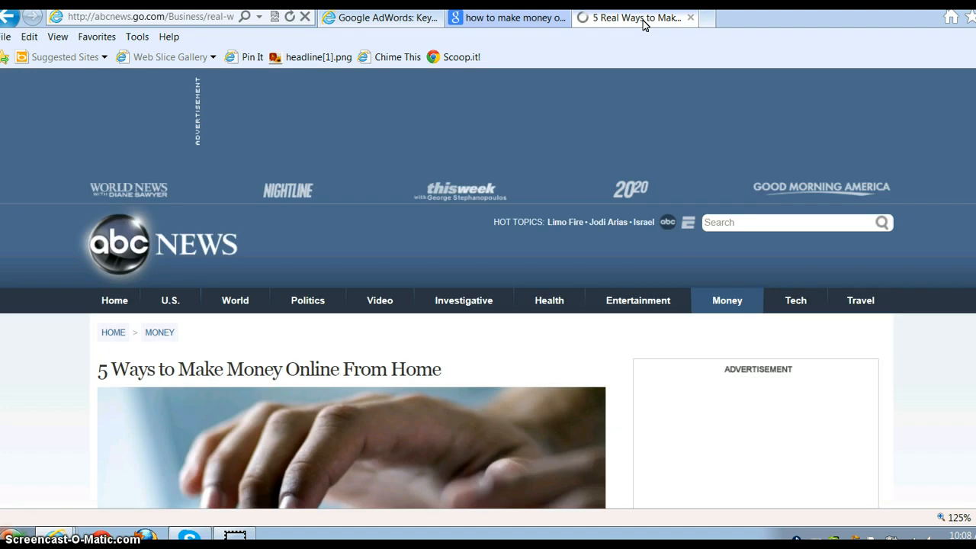
mouse_move(944, 91)
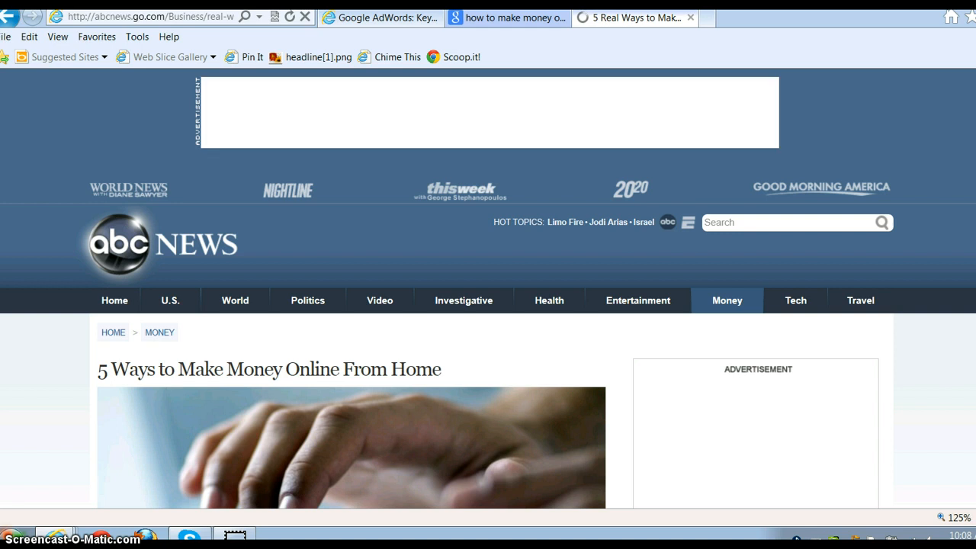
Scroll the ABC News article to its footer and open the Advertising link under About.
scroll(down, 3)
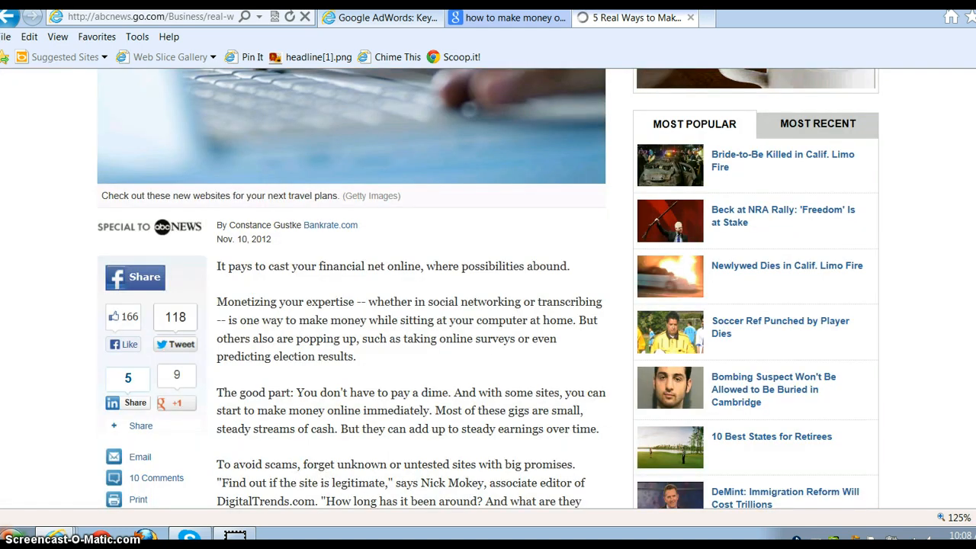
scroll(down, 3)
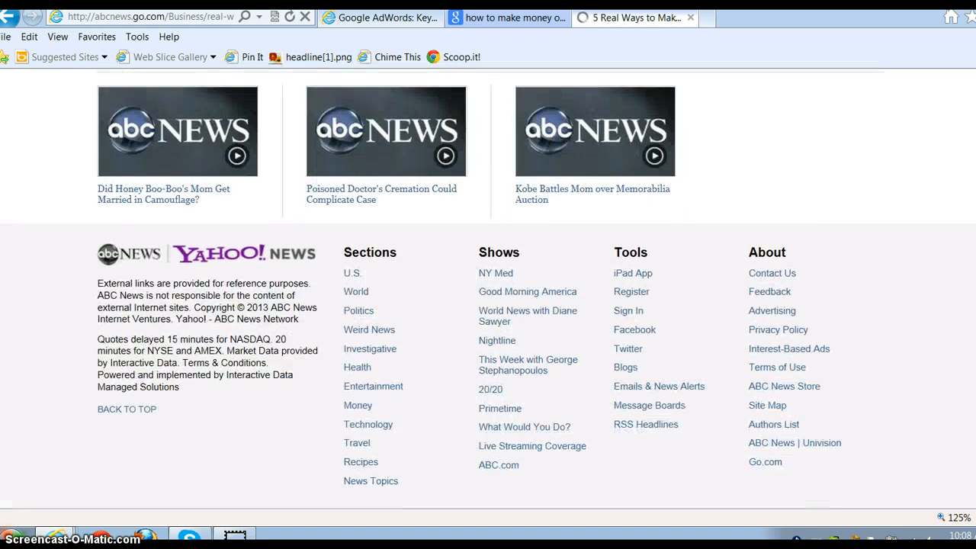
scroll(down, 3)
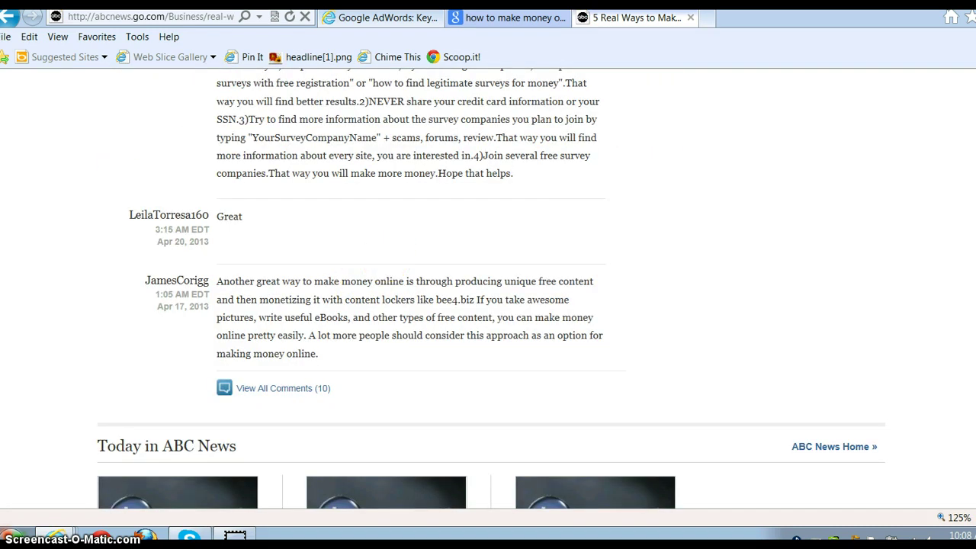
scroll(down, 3)
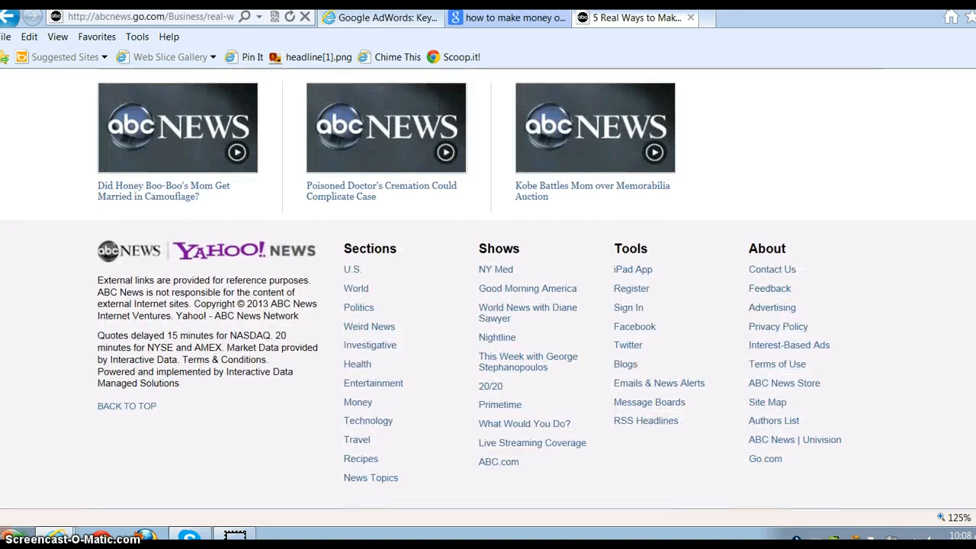
scroll(down, 3)
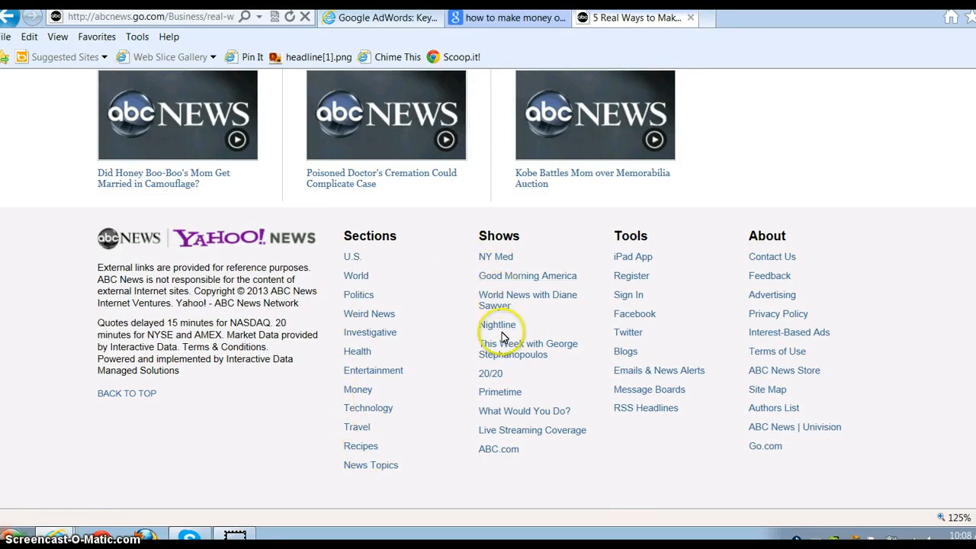
mouse_move(626, 288)
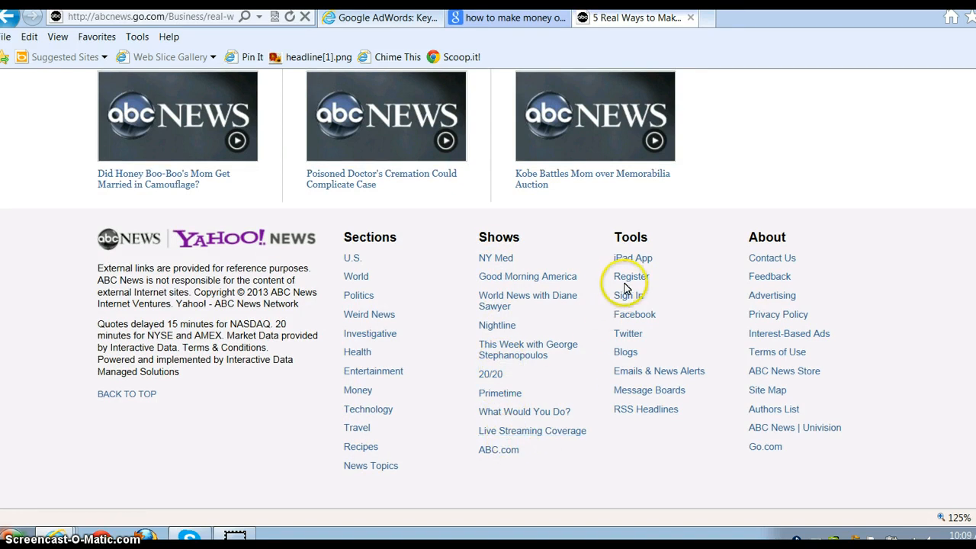
mouse_move(793, 301)
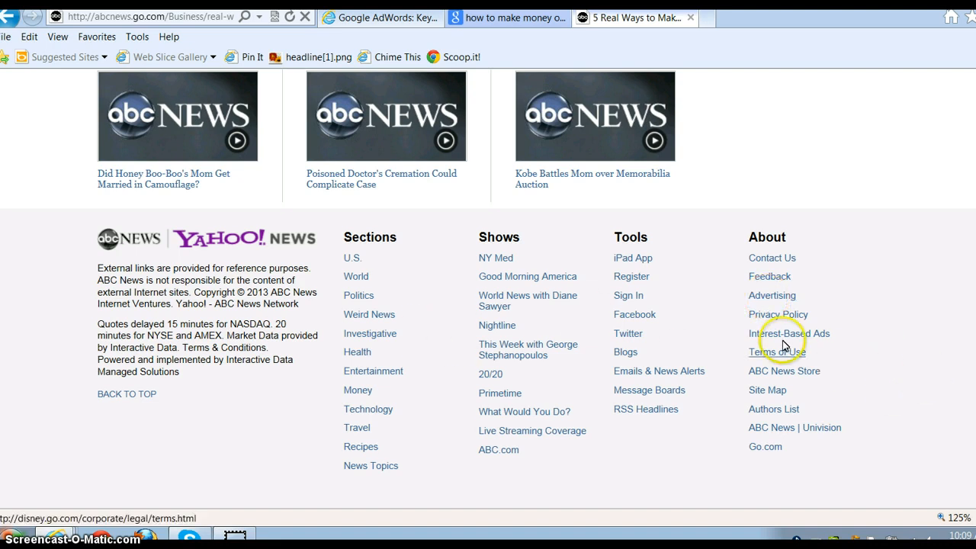
click(772, 295)
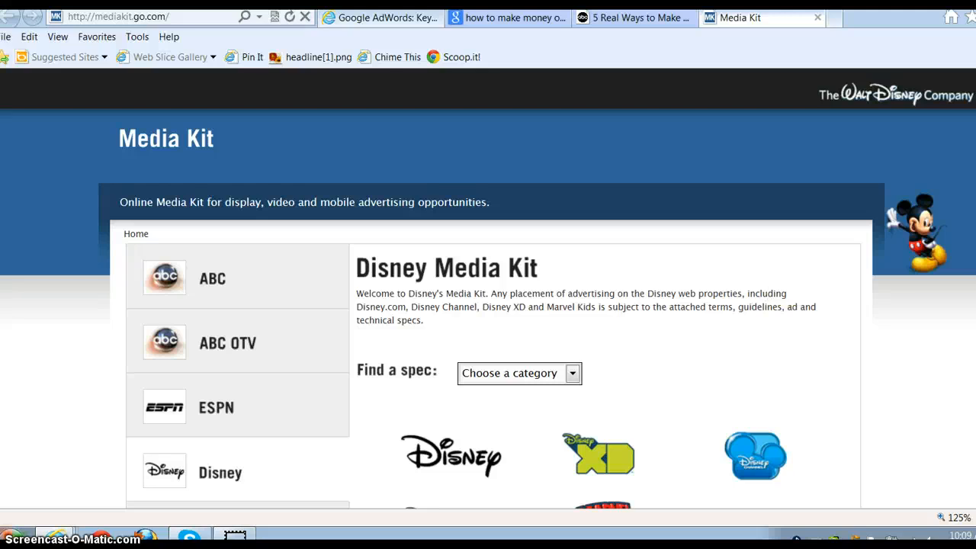
Scroll through the Disney Media Kit page to review its ad spec categories.
scroll(down, 3)
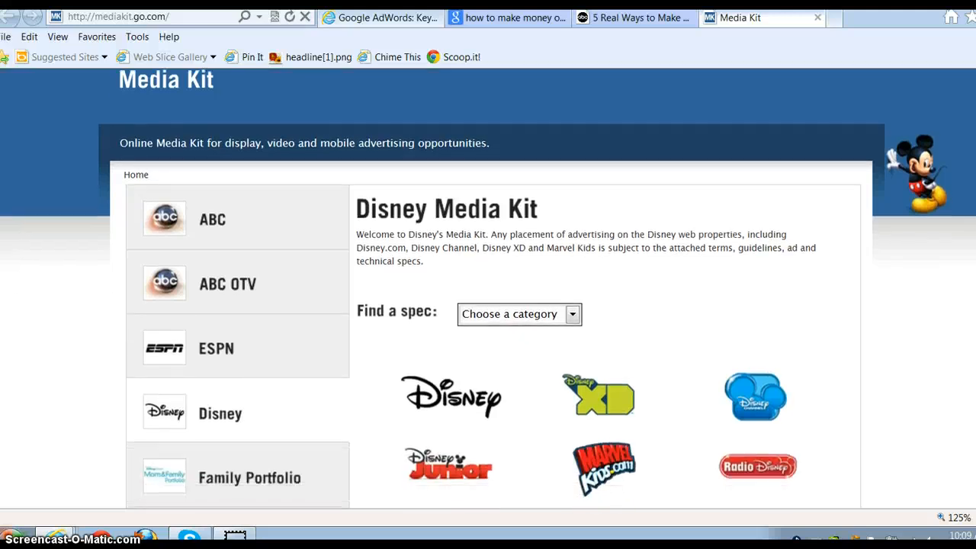
scroll(down, 3)
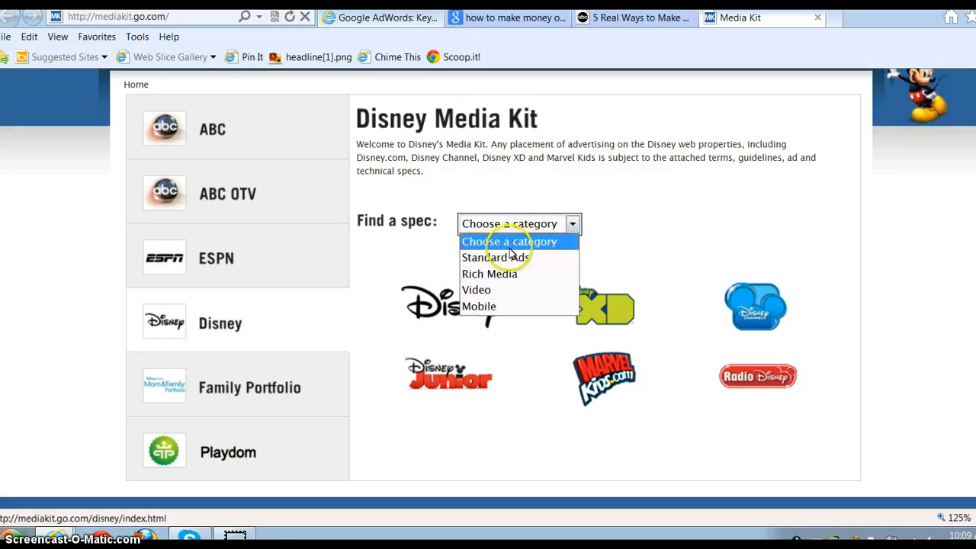
mouse_move(552, 284)
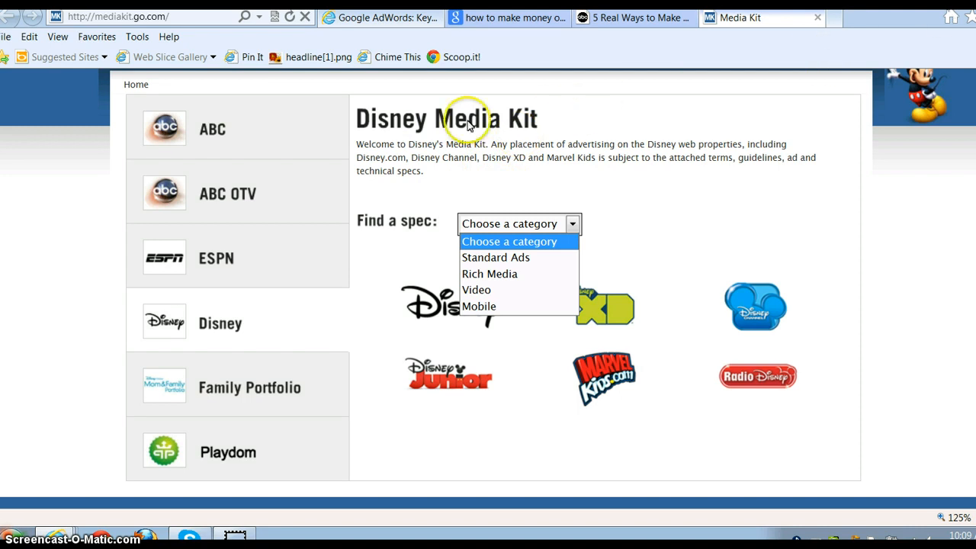
mouse_move(804, 27)
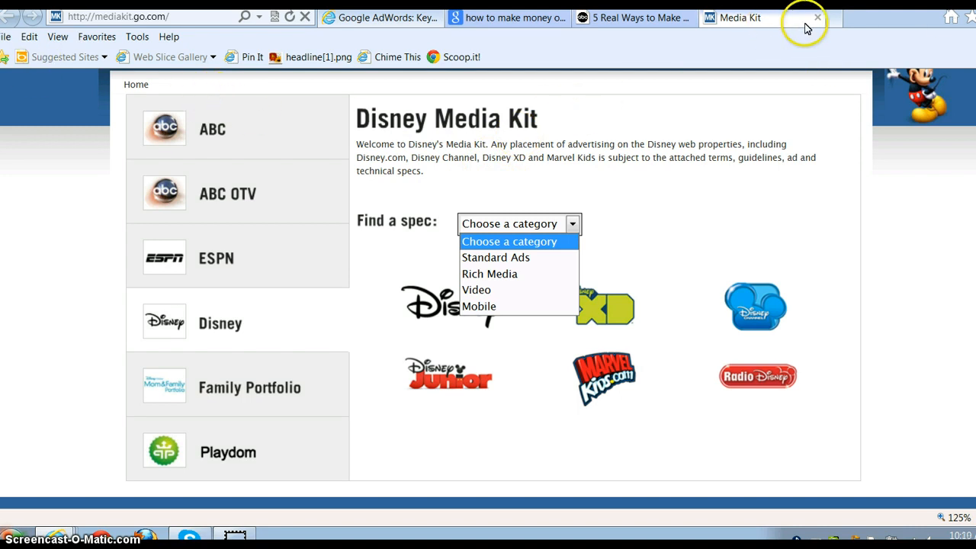
mouse_move(814, 19)
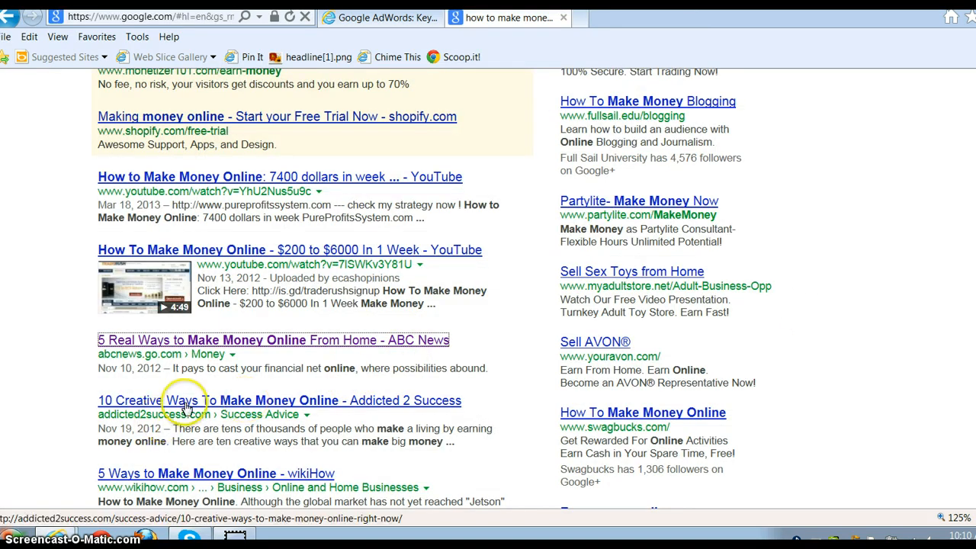
Open the Addicted2Success money-making article and dismiss the add-on failure notice.
click(184, 400)
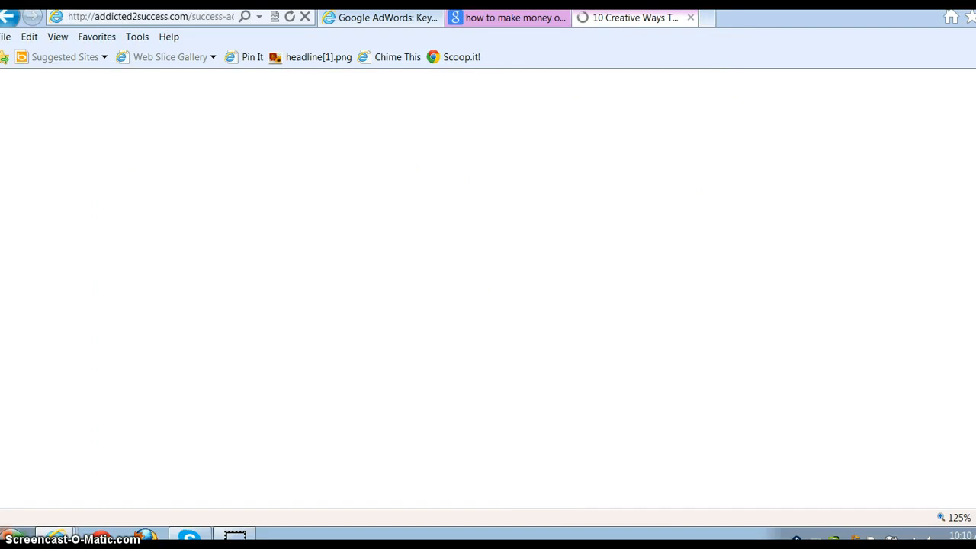
mouse_move(756, 240)
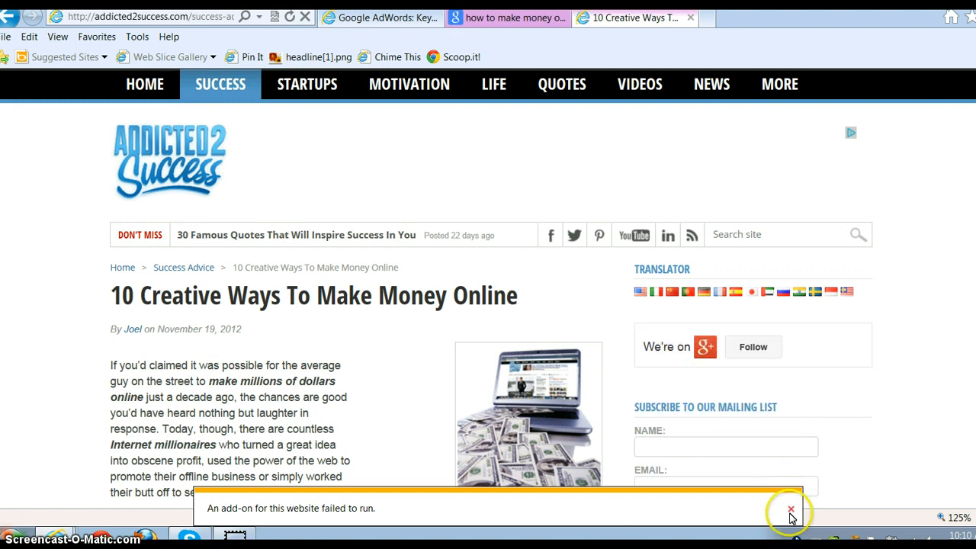
click(790, 508)
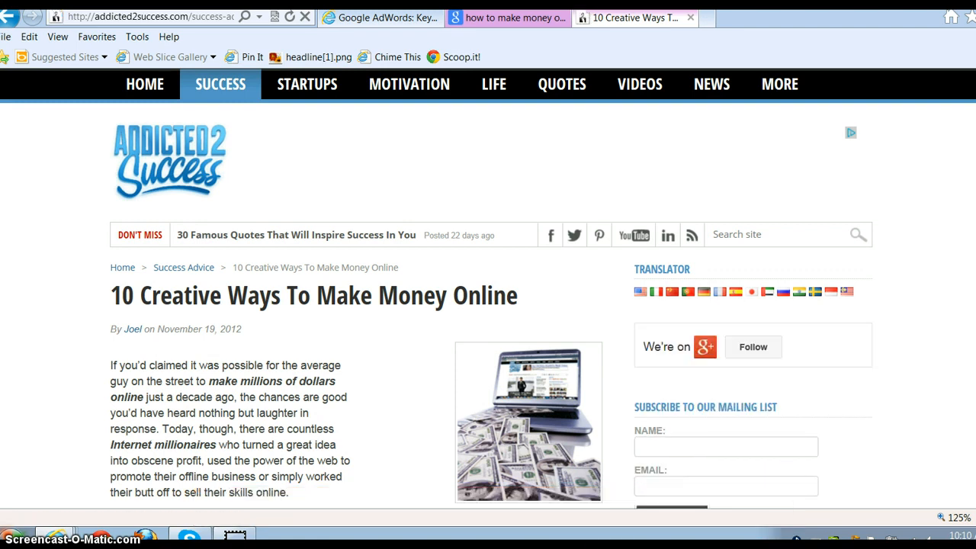
scroll(down, 3)
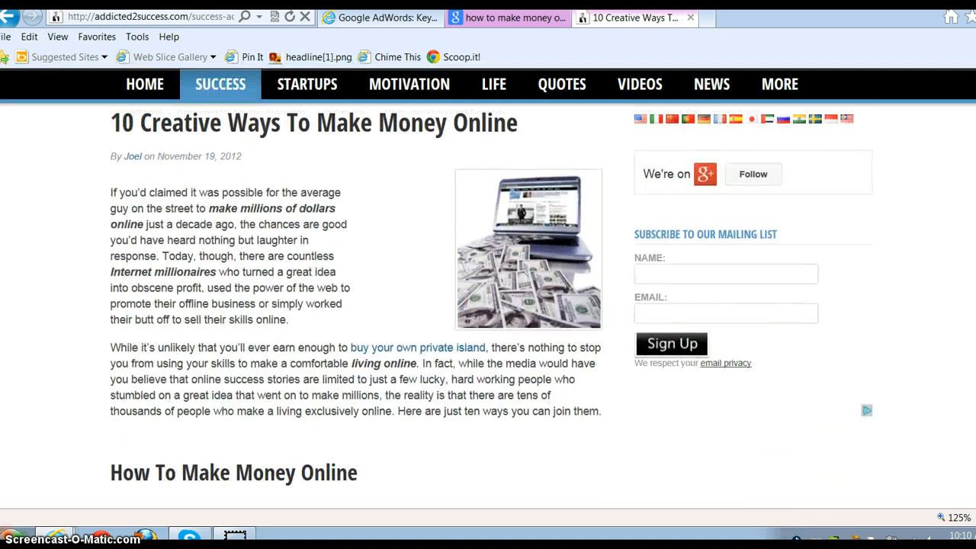
scroll(down, 3)
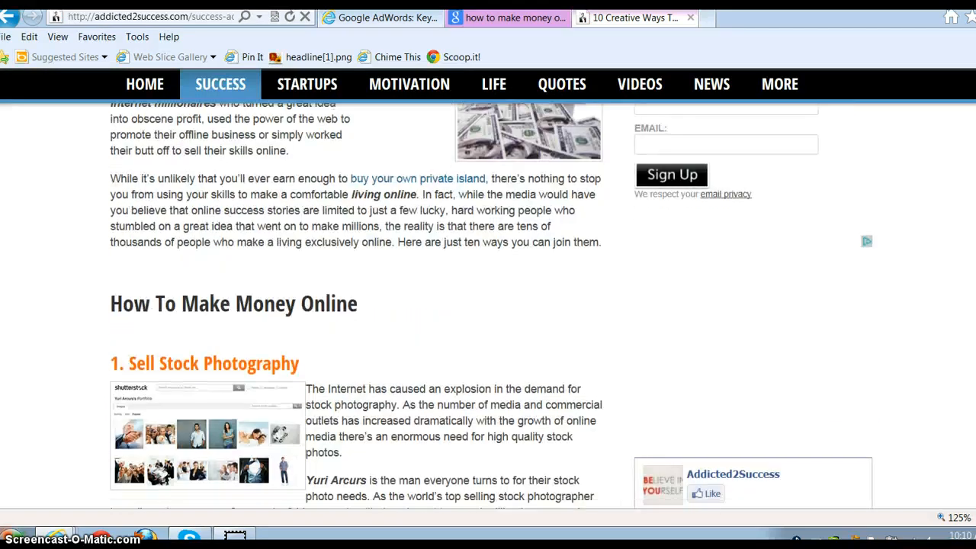
scroll(down, 3)
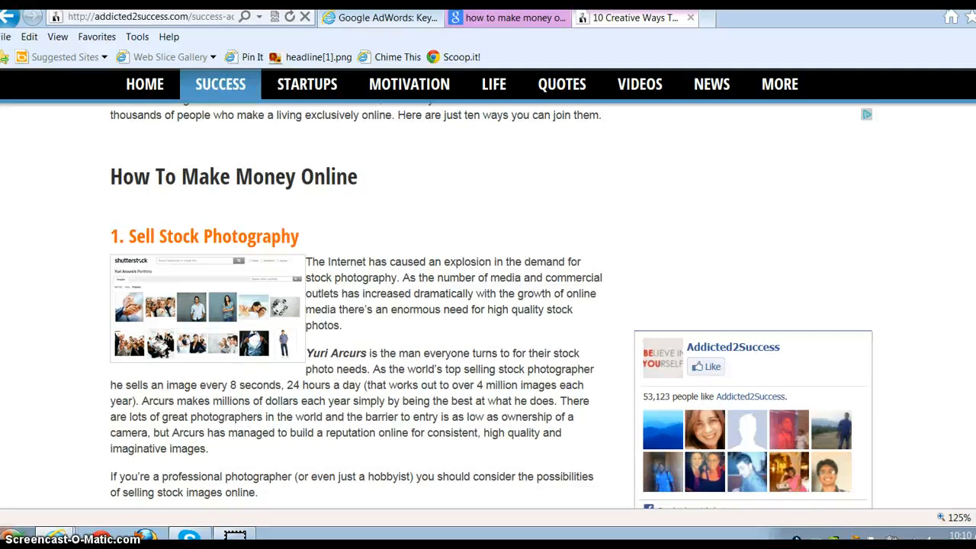
Scroll to the Addicted2Success footer and open its Advertise page.
scroll(down, 3)
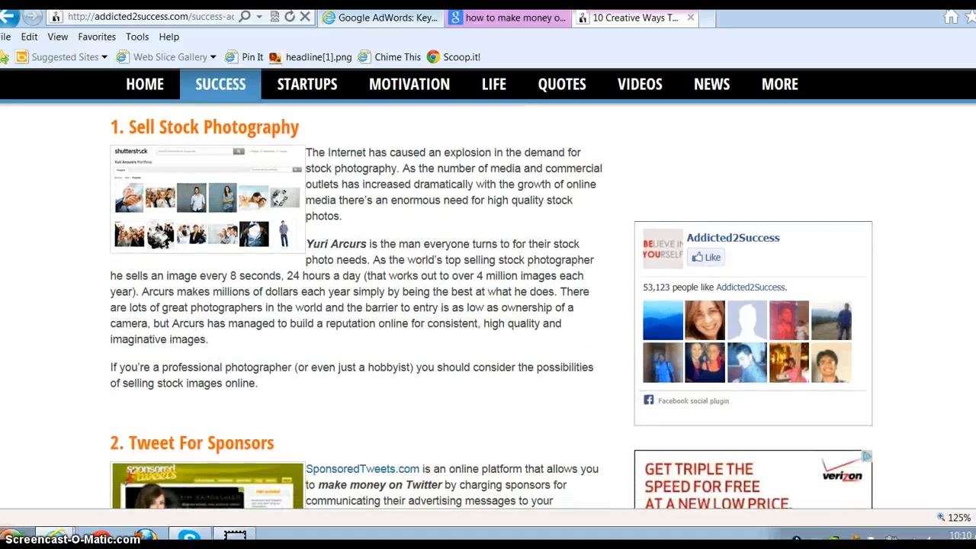
scroll(down, 3)
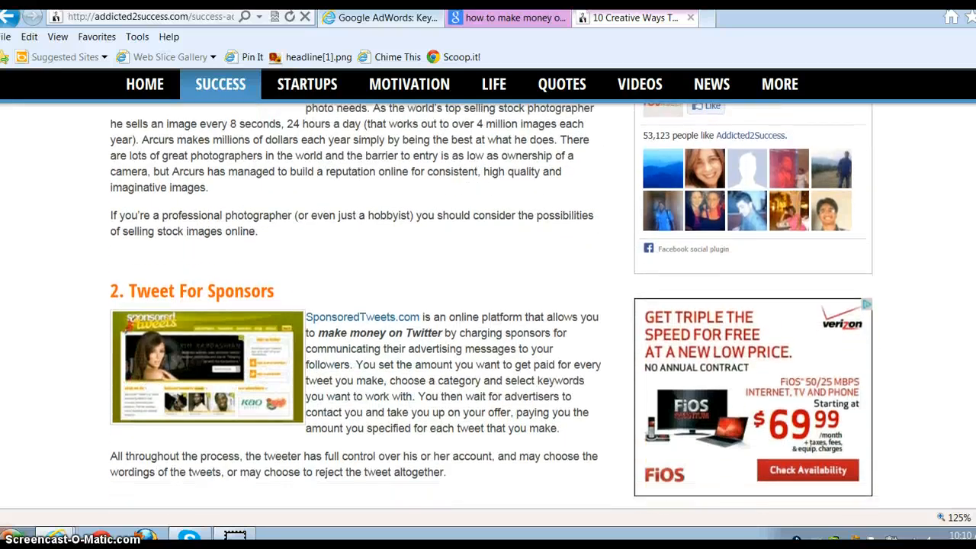
scroll(down, 3)
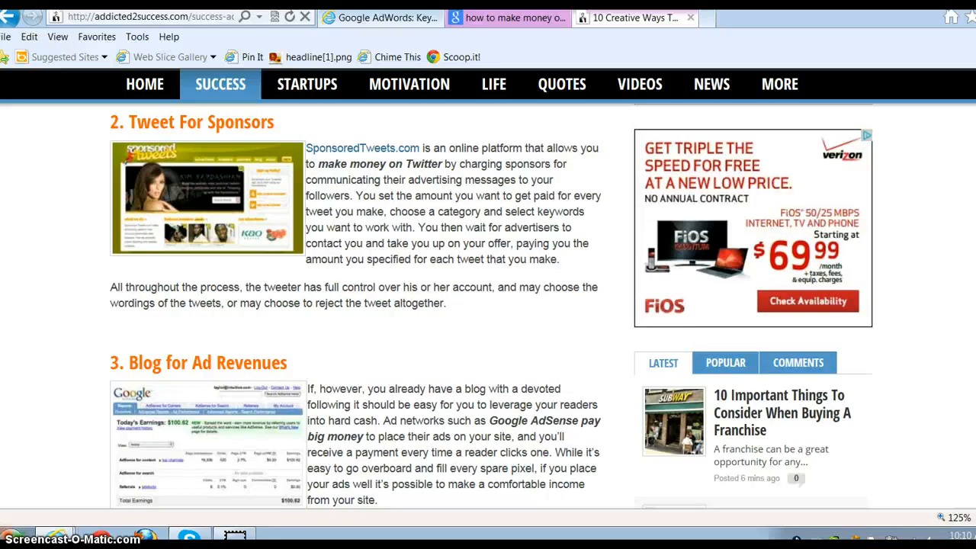
scroll(down, 3)
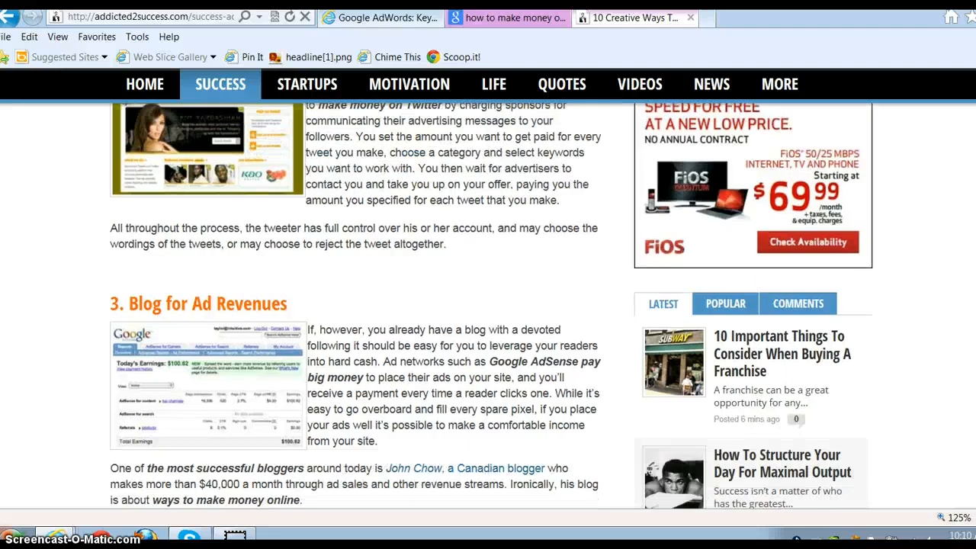
scroll(down, 3)
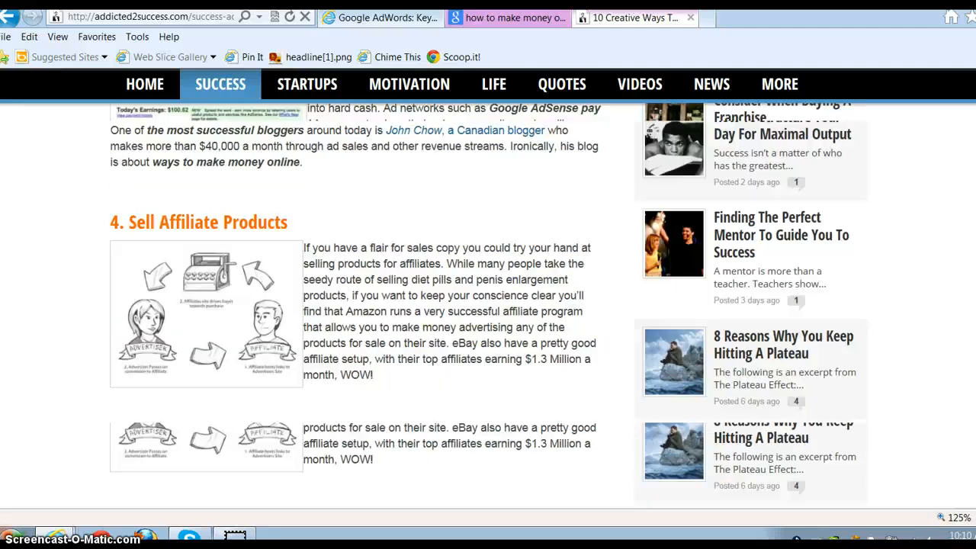
scroll(down, 3)
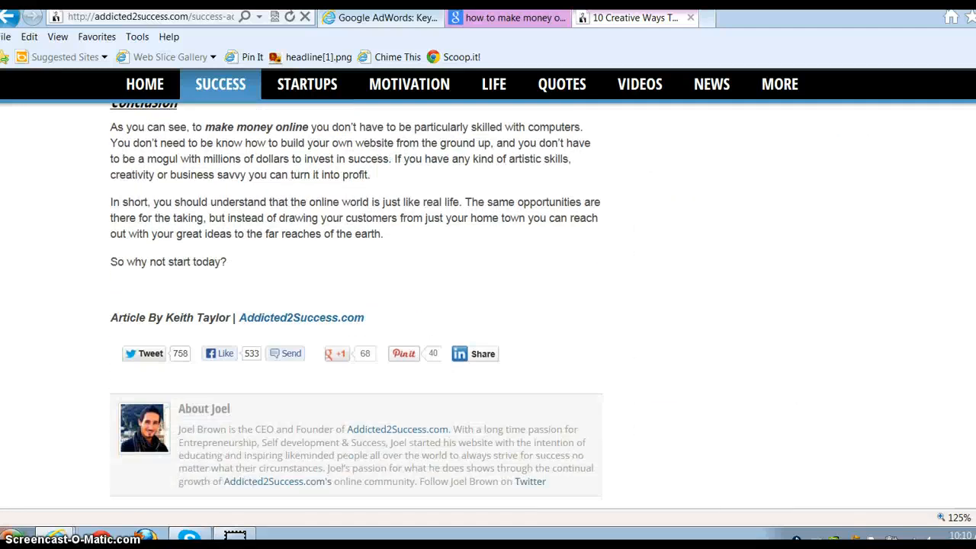
scroll(down, 3)
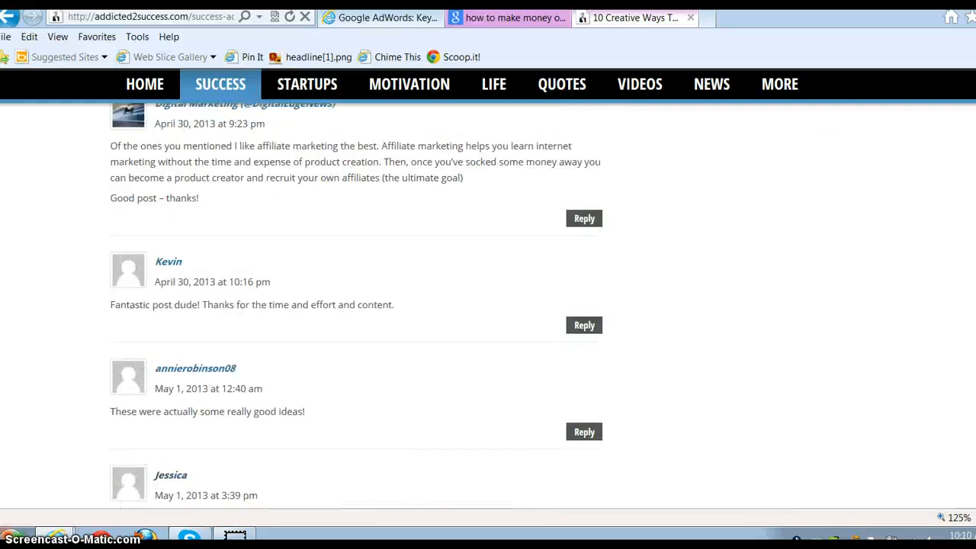
scroll(down, 3)
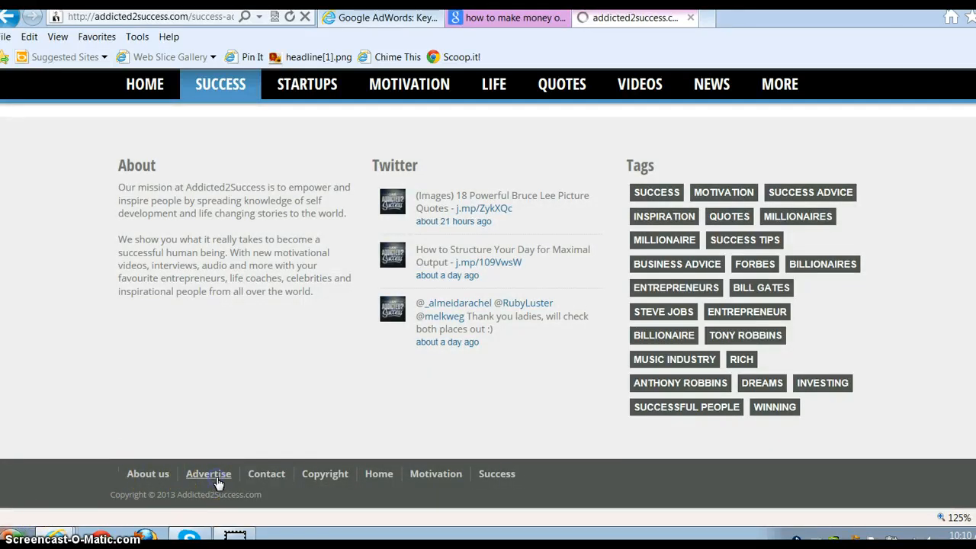
click(208, 473)
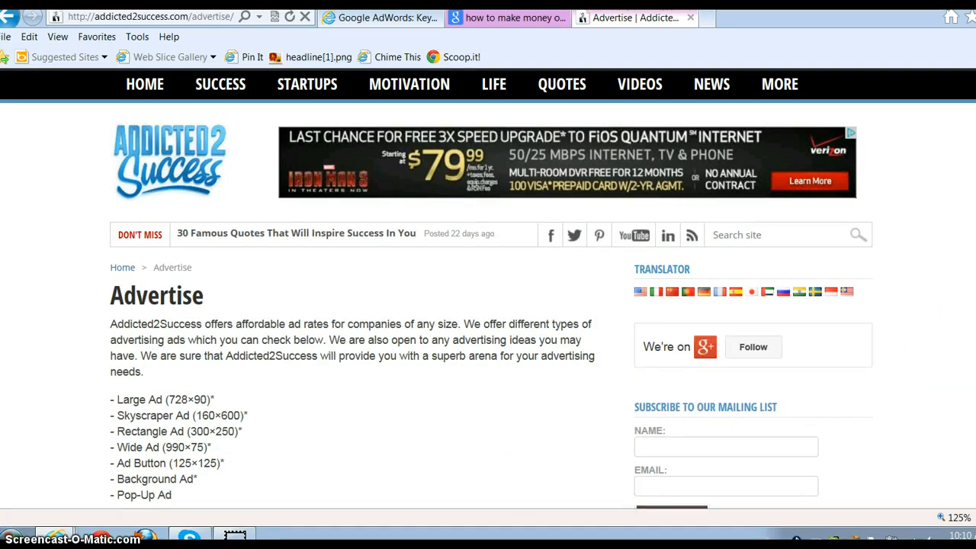
Read the Advertise page's ad sizes, accepted formats and advertising contact email.
scroll(down, 3)
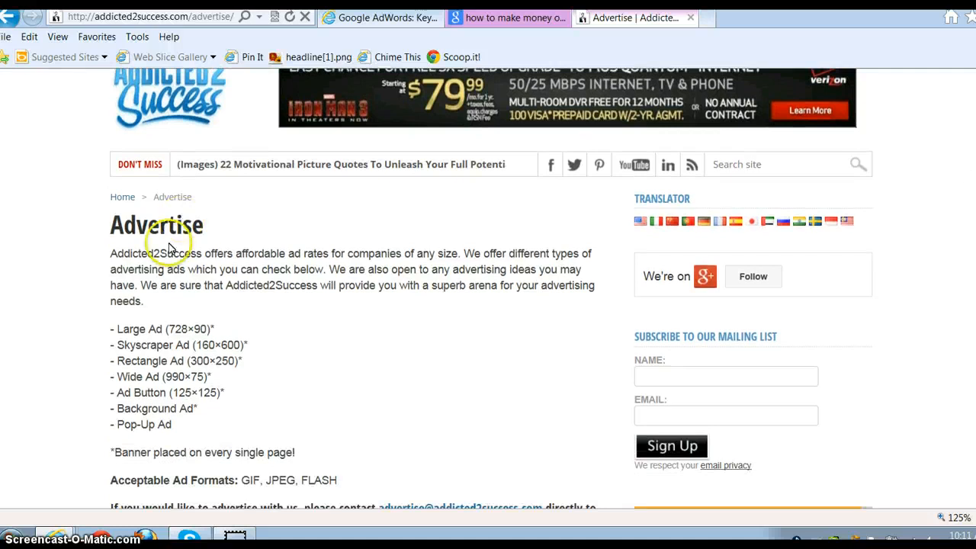
mouse_move(505, 335)
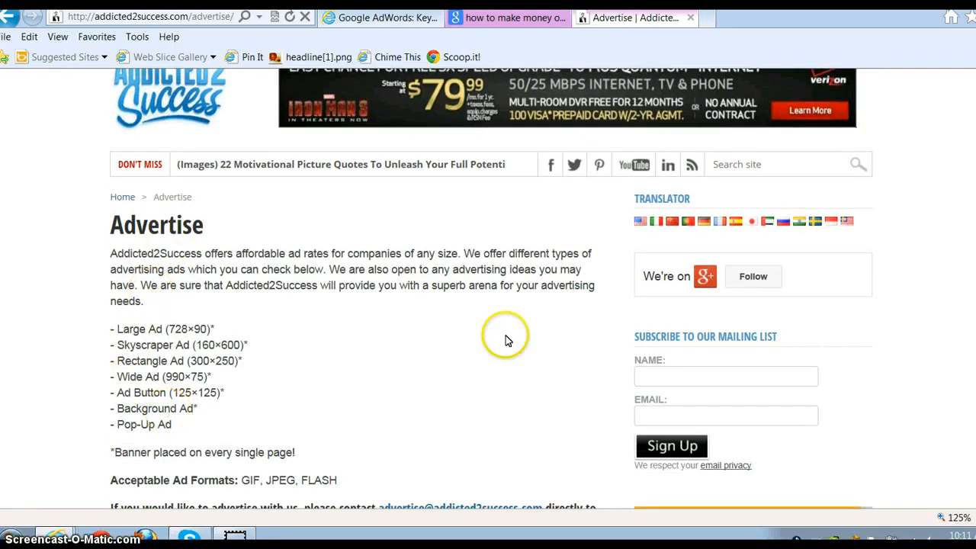
scroll(down, 3)
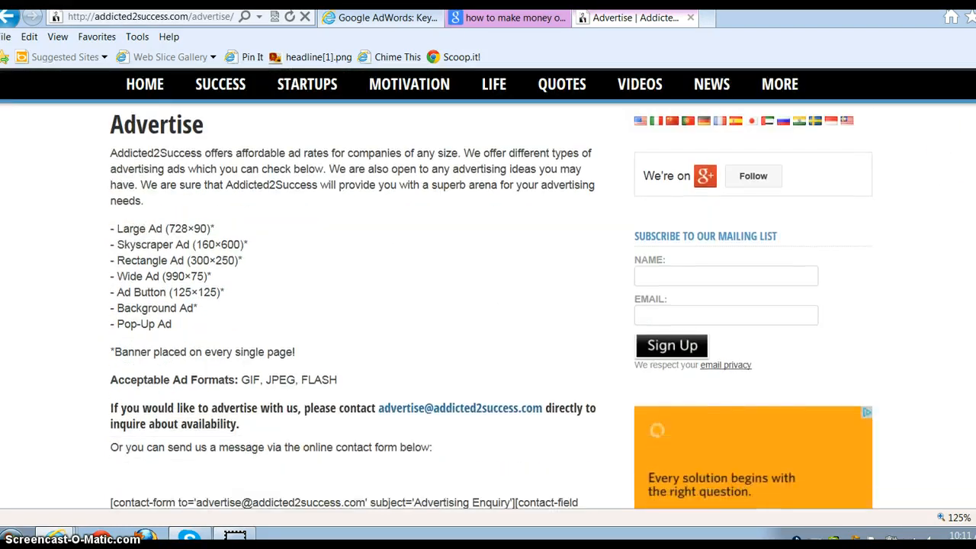
scroll(down, 3)
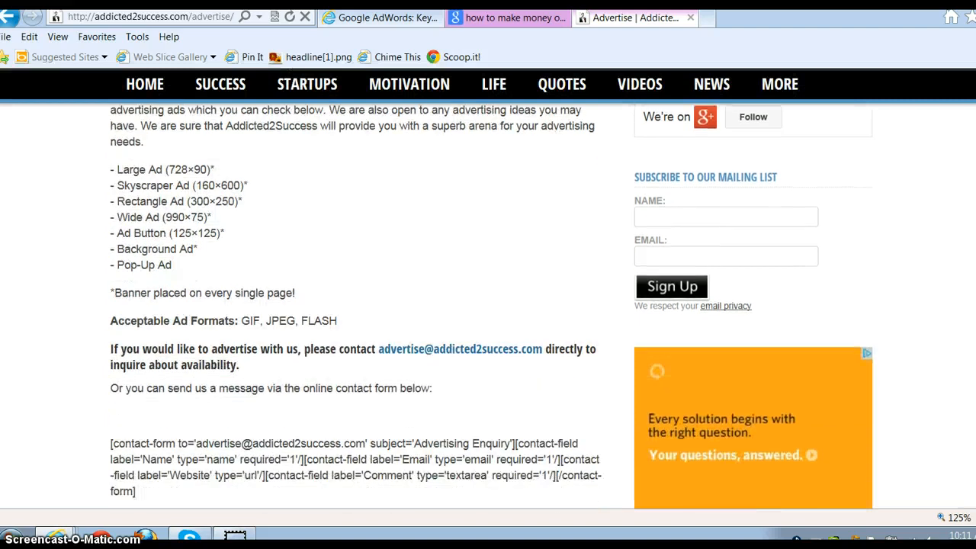
scroll(down, 3)
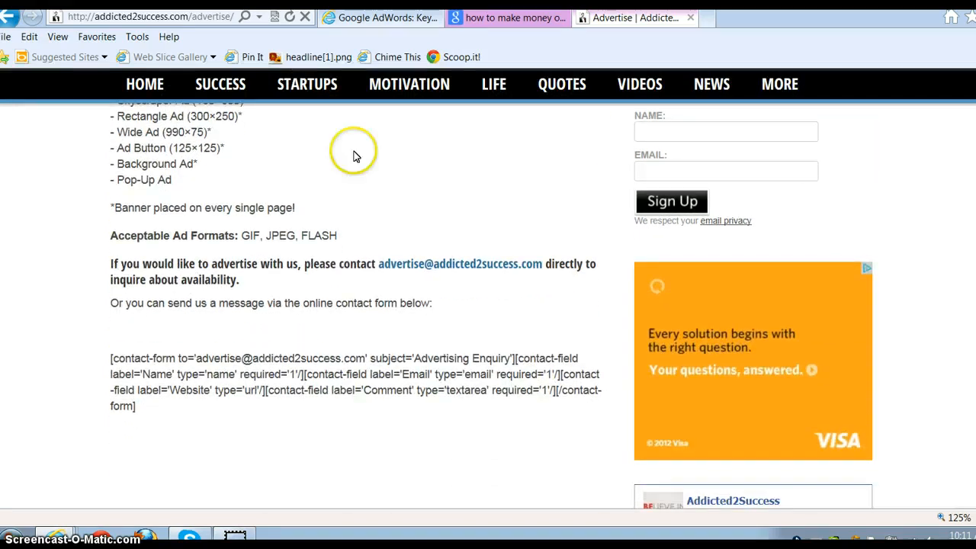
mouse_move(381, 275)
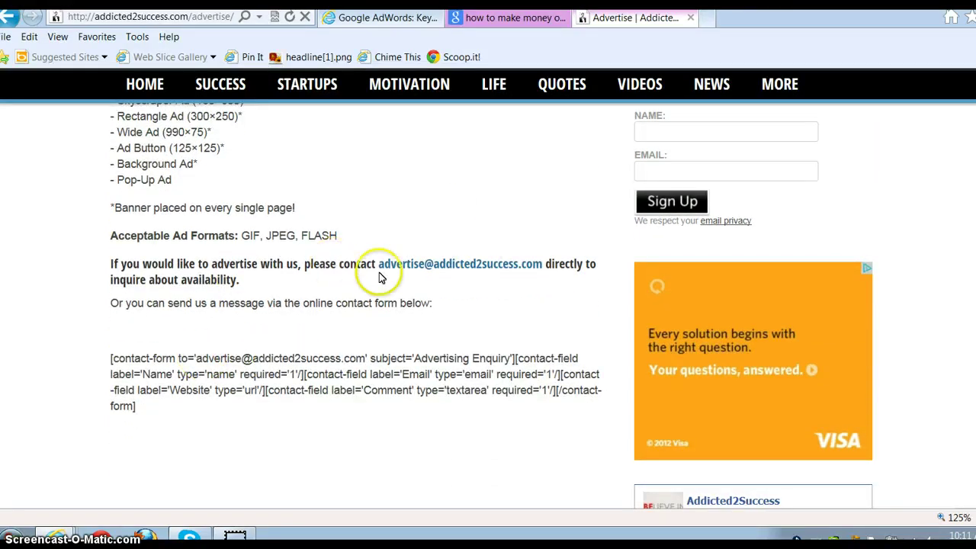
mouse_move(540, 272)
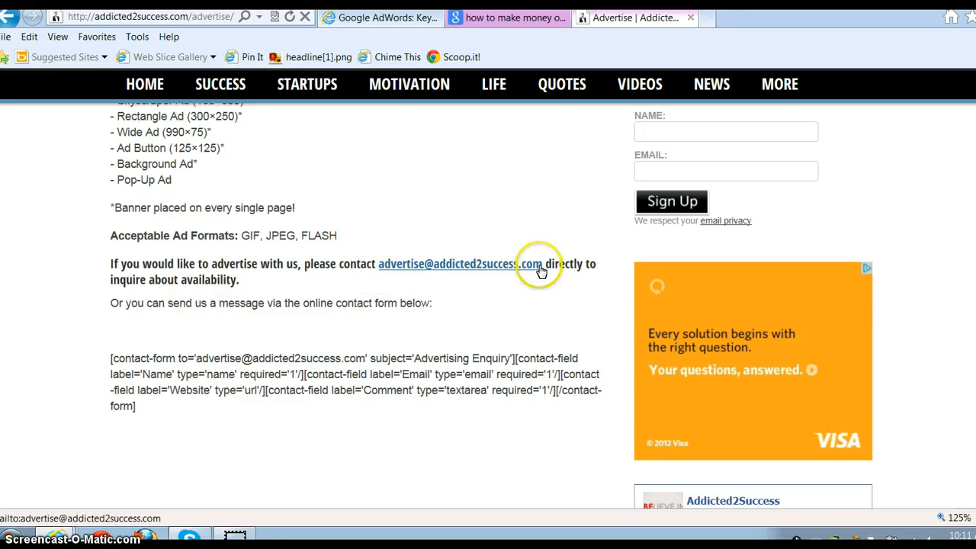
mouse_move(504, 298)
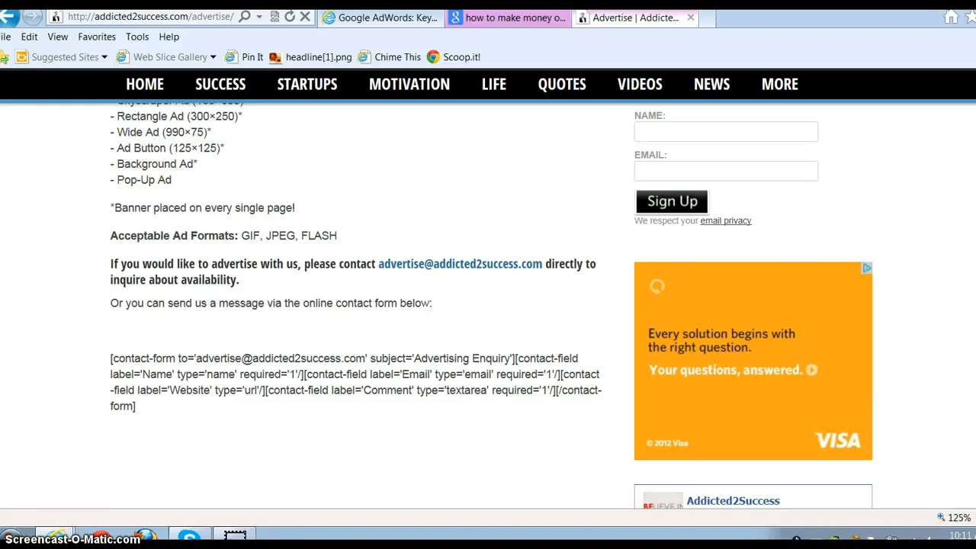
scroll(up, 3)
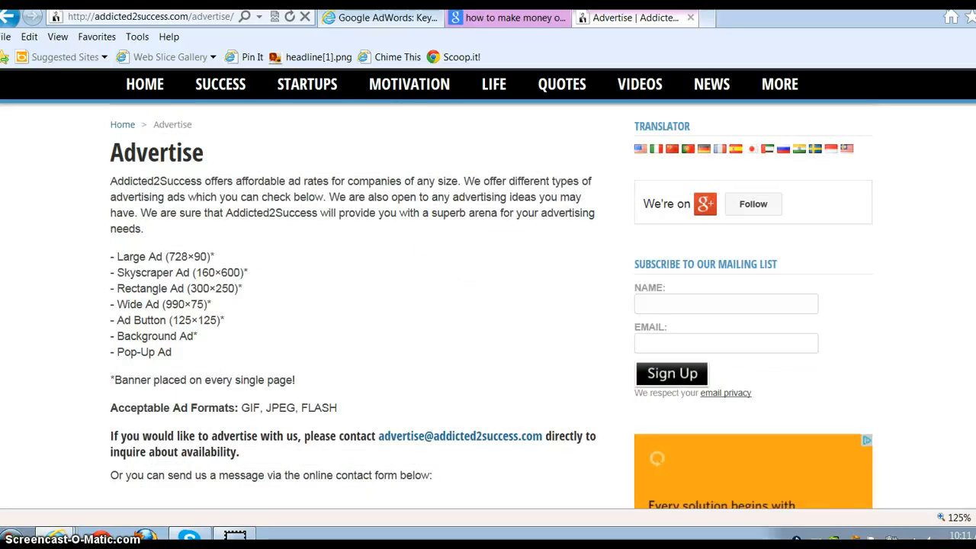
scroll(down, 3)
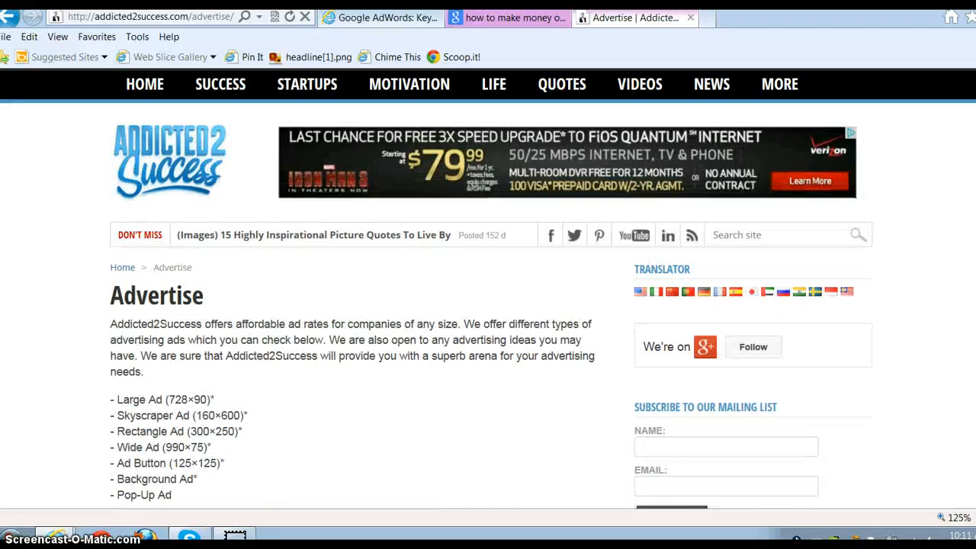
mouse_move(181, 165)
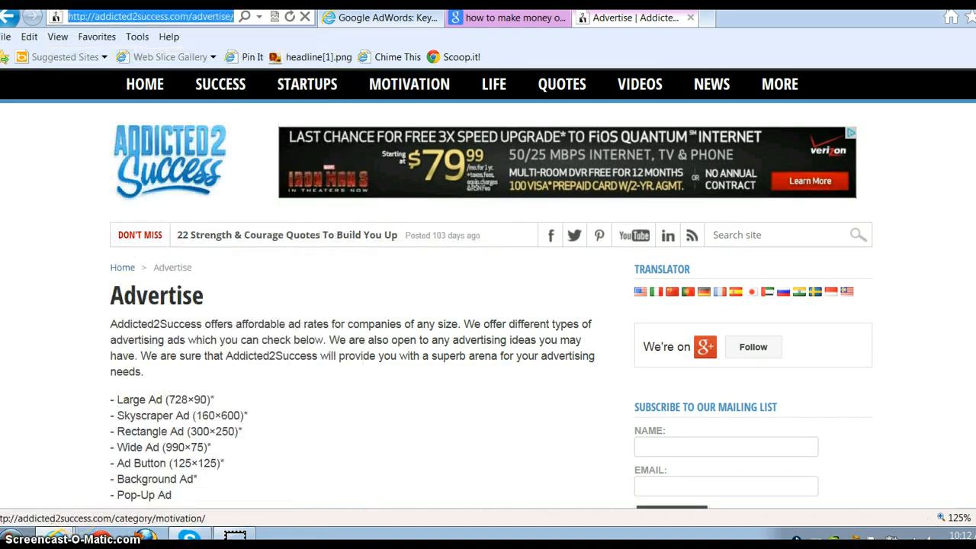
Start loading Alexa in a new tab, then return to the Google results tab.
click(815, 18)
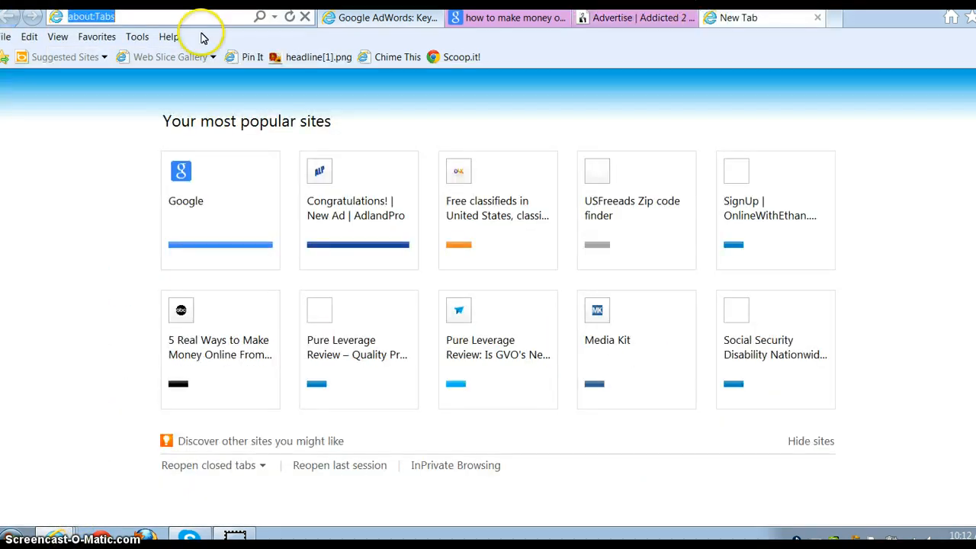
text(alexa)
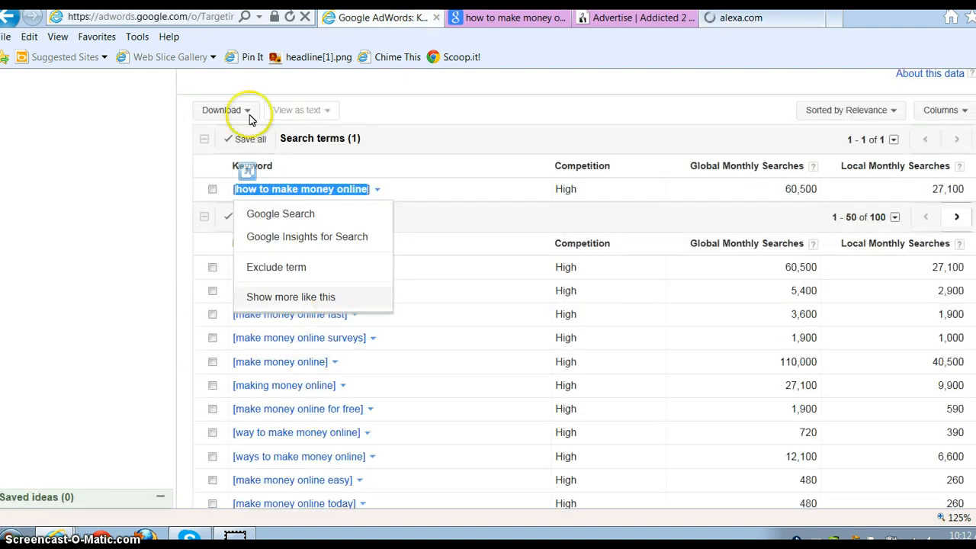
mouse_move(326, 193)
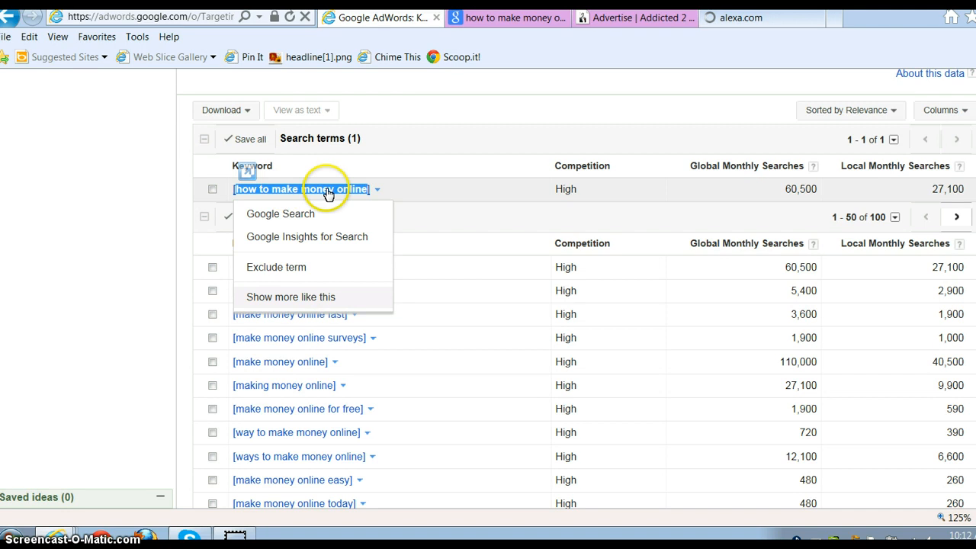
mouse_move(552, 171)
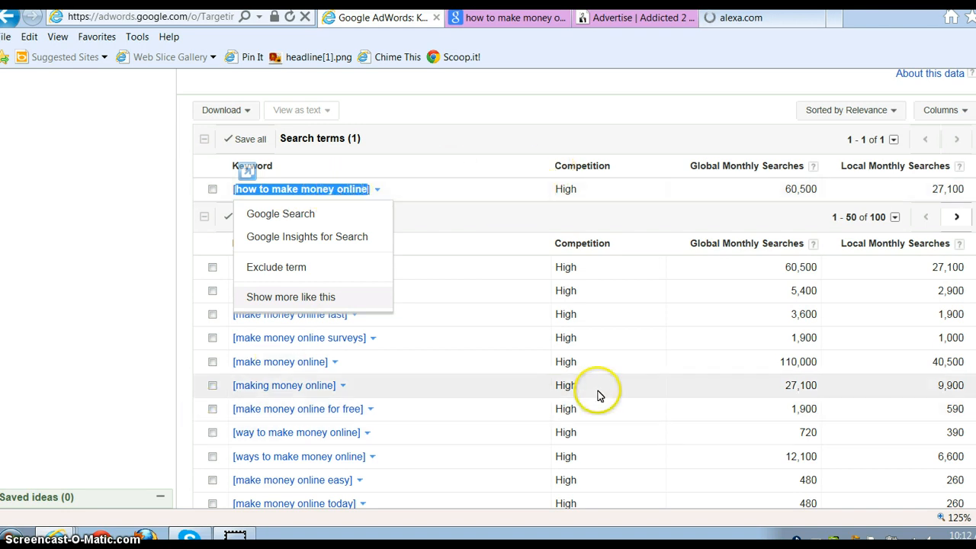
mouse_move(288, 367)
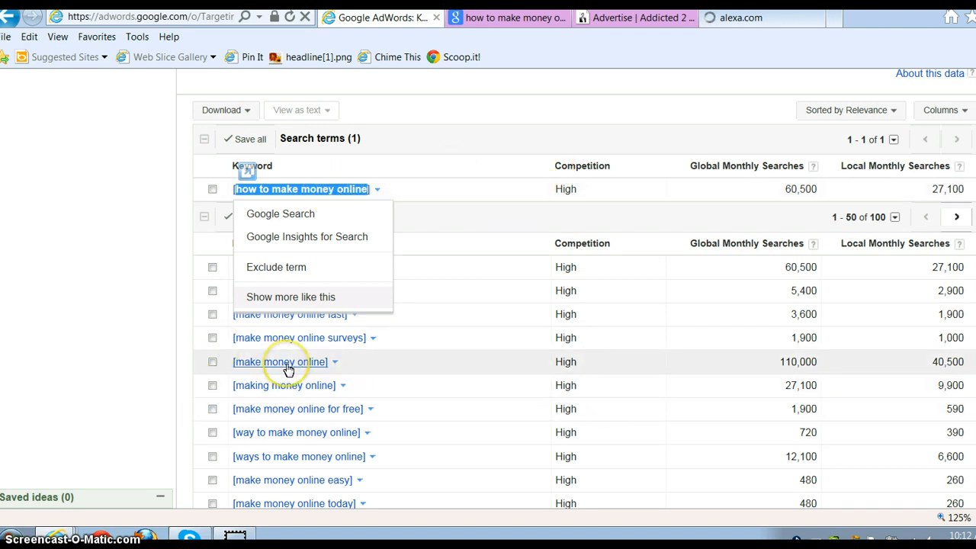
mouse_move(730, 361)
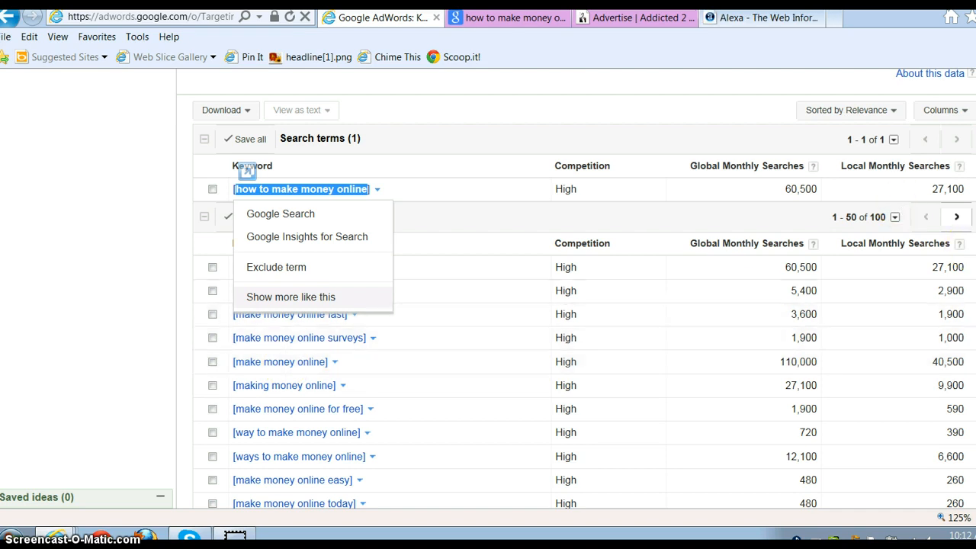
click(280, 213)
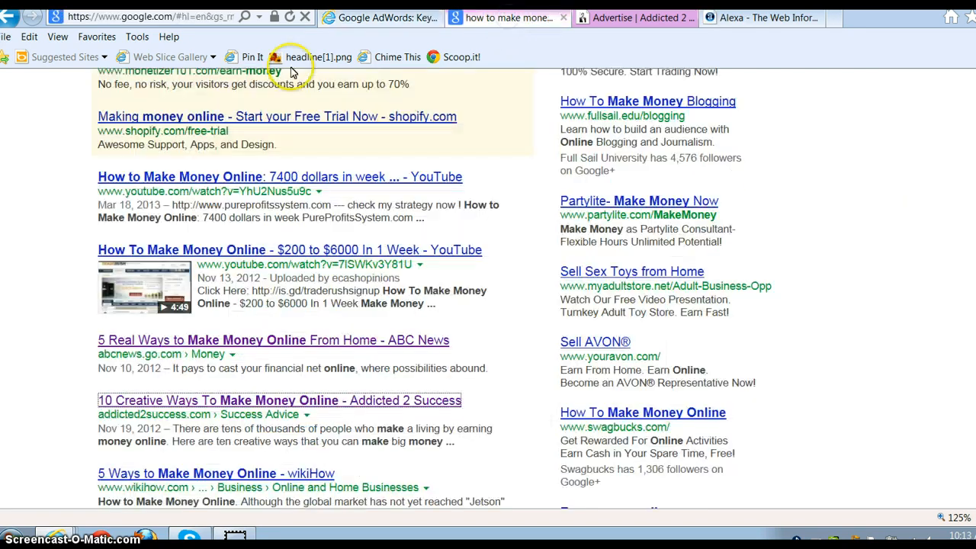
mouse_move(114, 538)
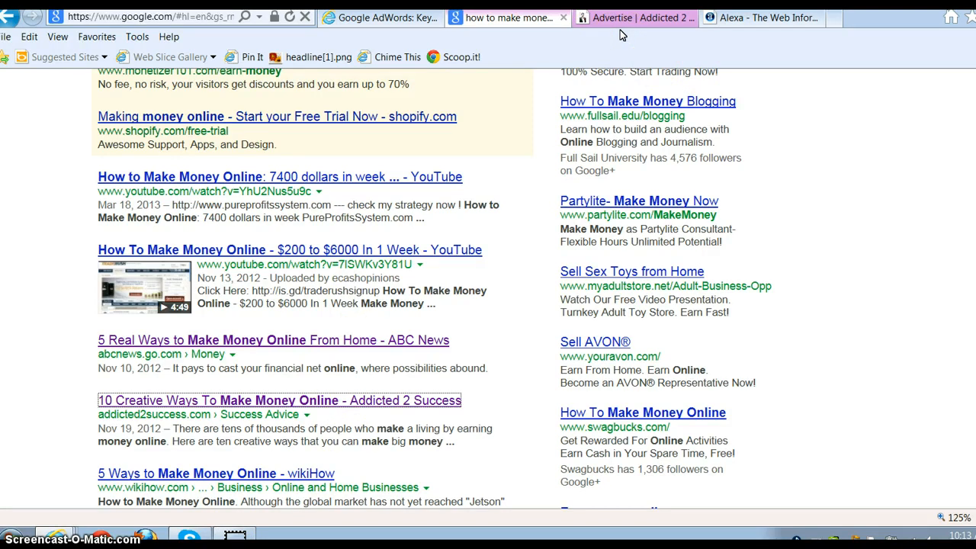
Look up addicted2success.com on Alexa: global rank 13,134, US rank 6,809, 1,070 linking sites.
click(754, 17)
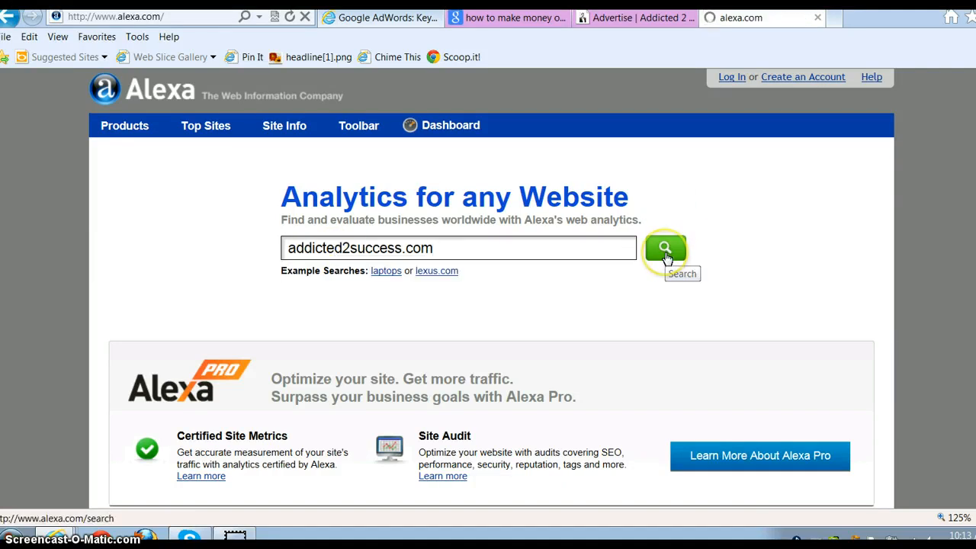
click(663, 248)
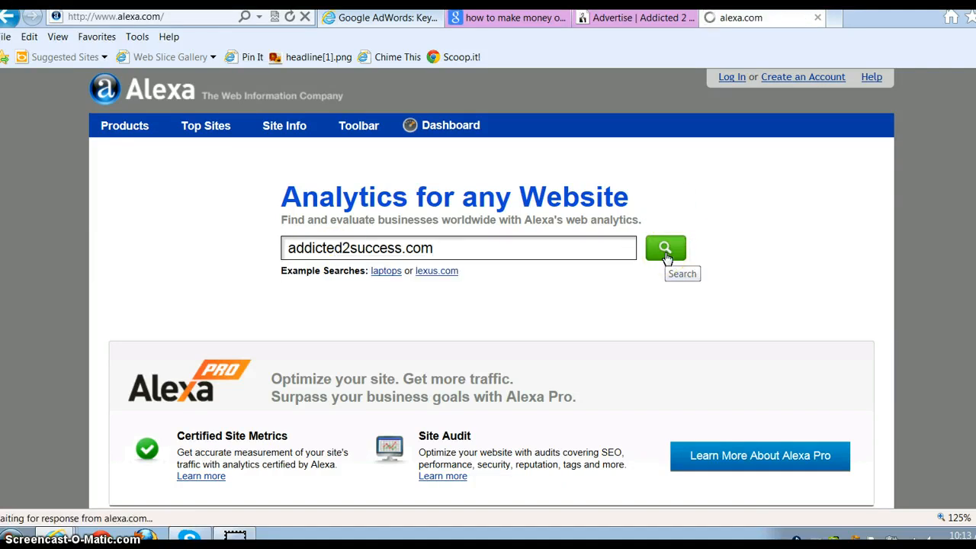
click(665, 248)
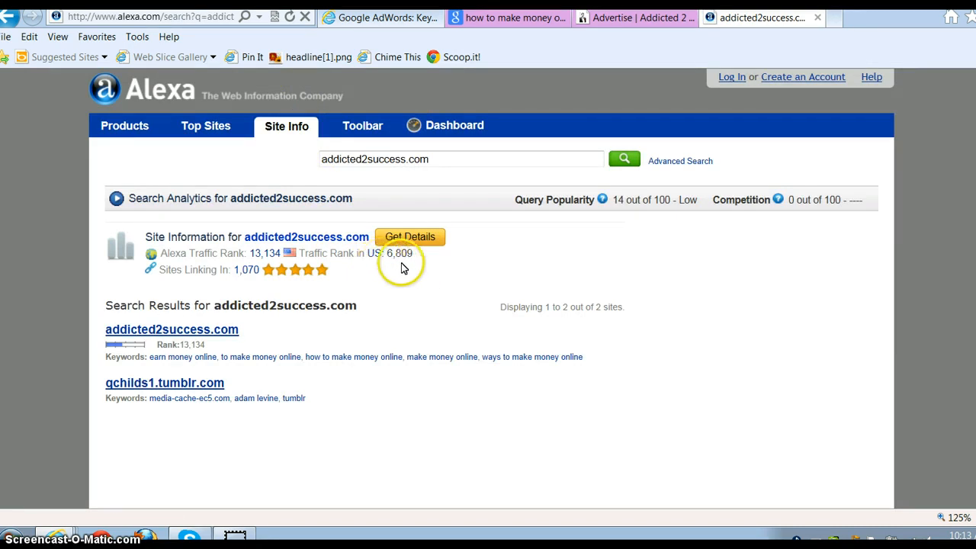
mouse_move(390, 266)
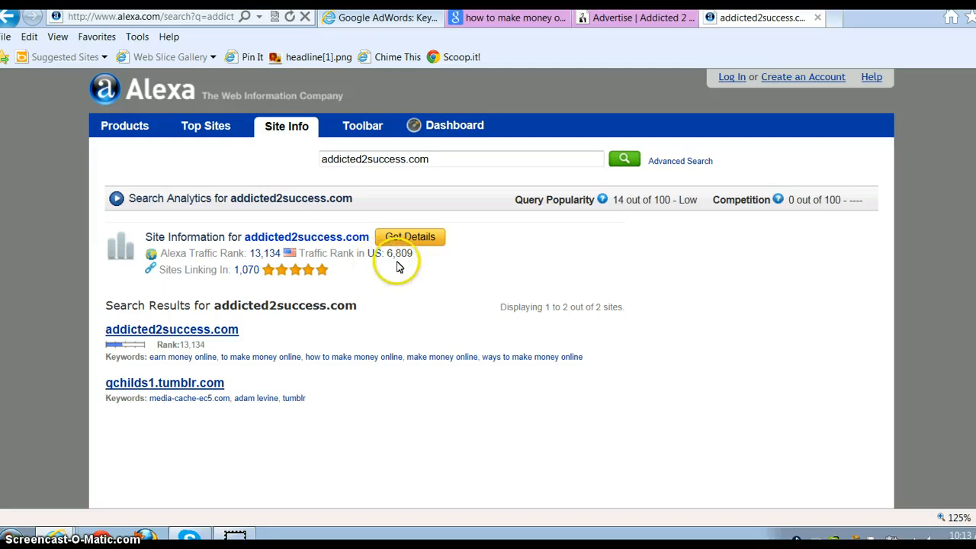
mouse_move(402, 258)
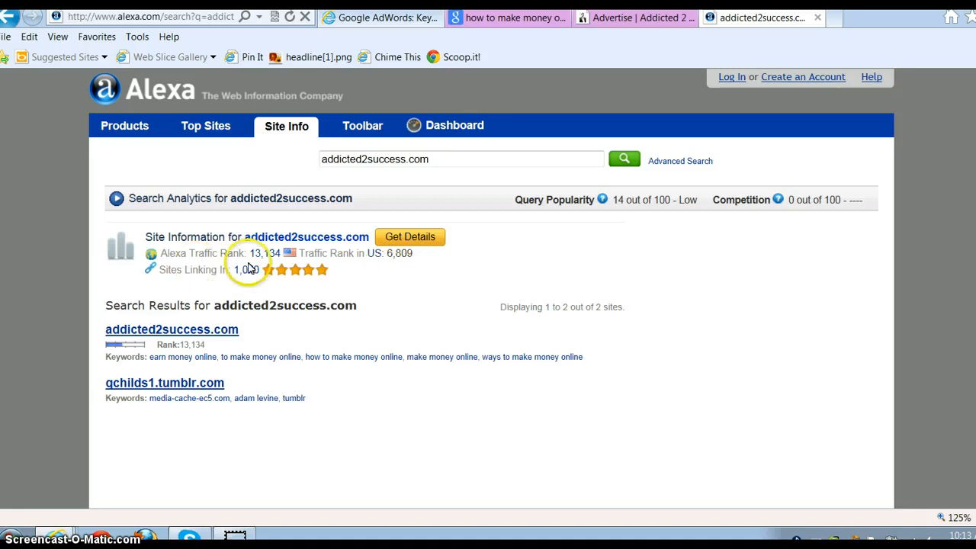
mouse_move(258, 261)
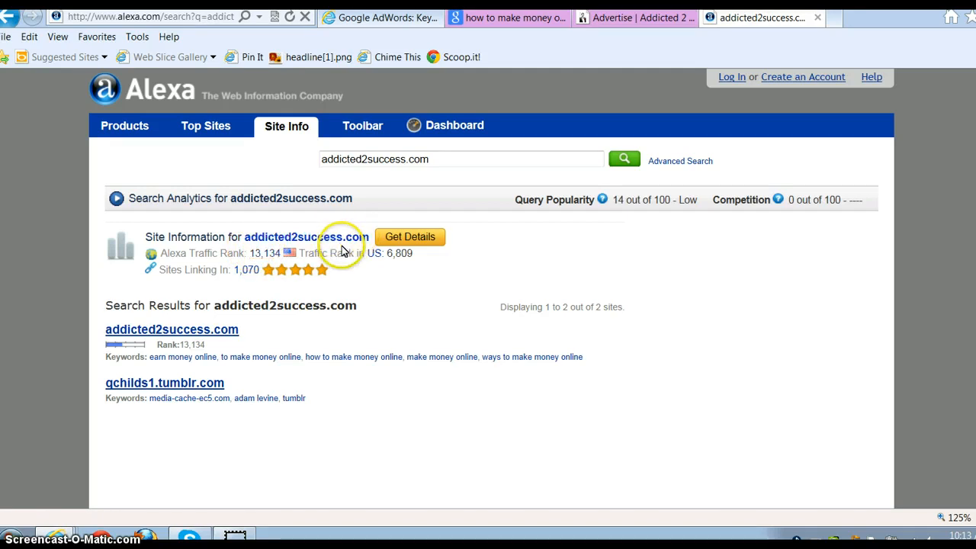
mouse_move(339, 249)
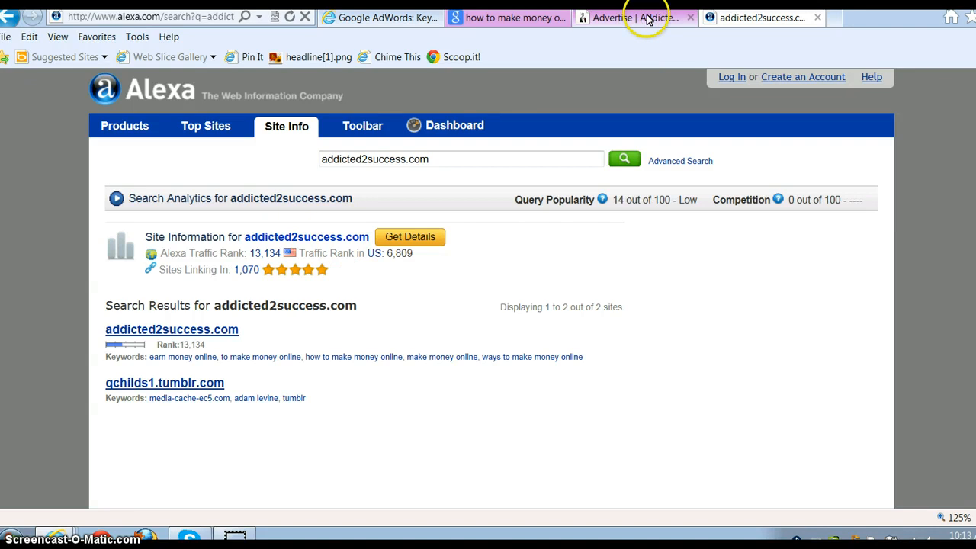
Glance at the Addicted2Success Advertise page, then return to the Alexa traffic results.
click(632, 17)
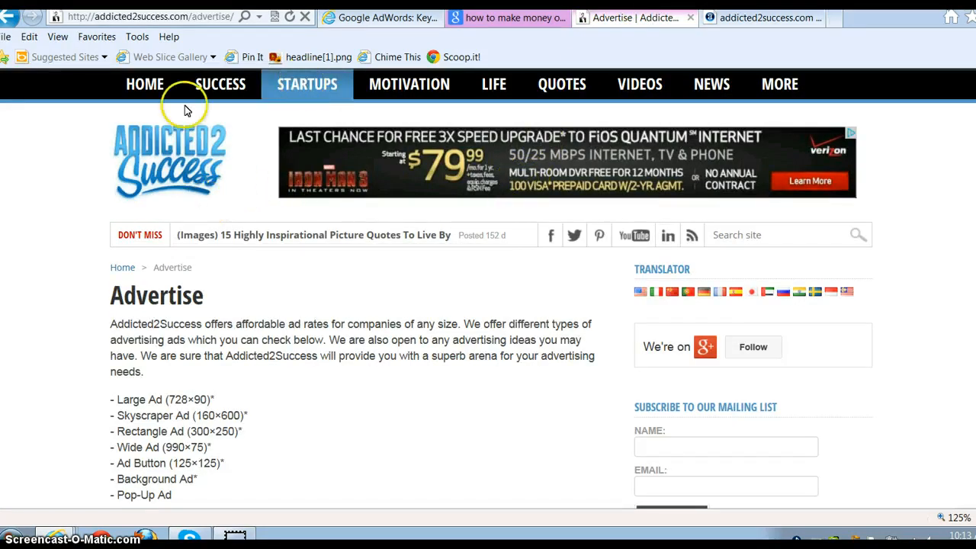
mouse_move(377, 251)
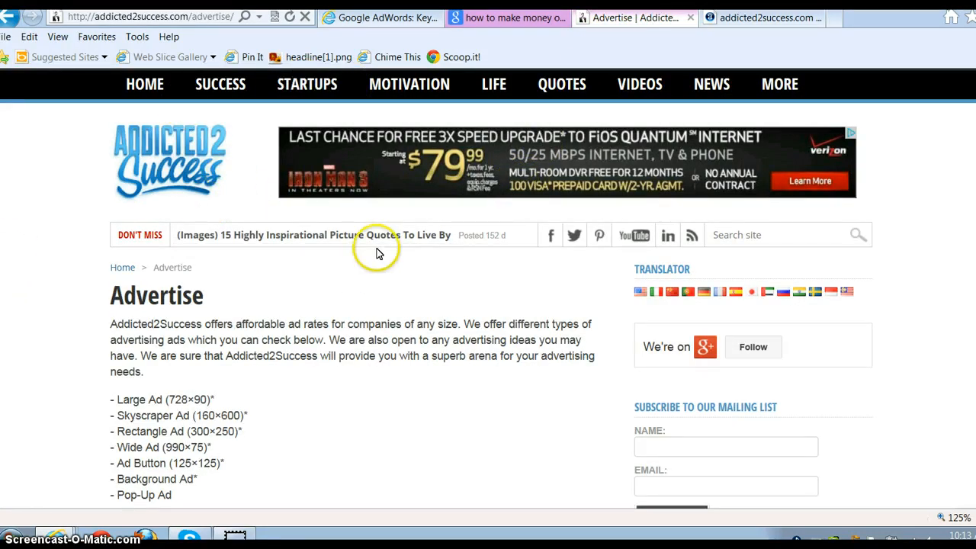
click(759, 16)
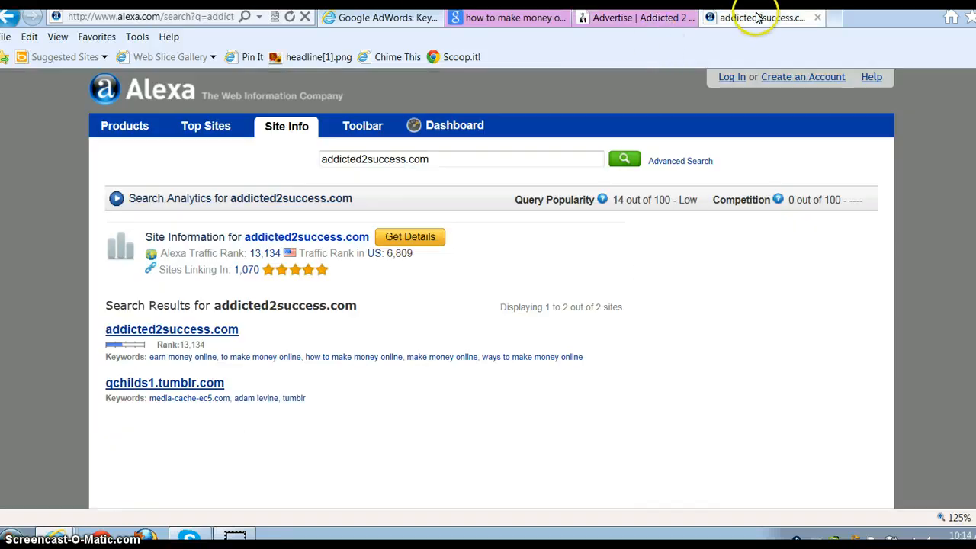
mouse_move(249, 154)
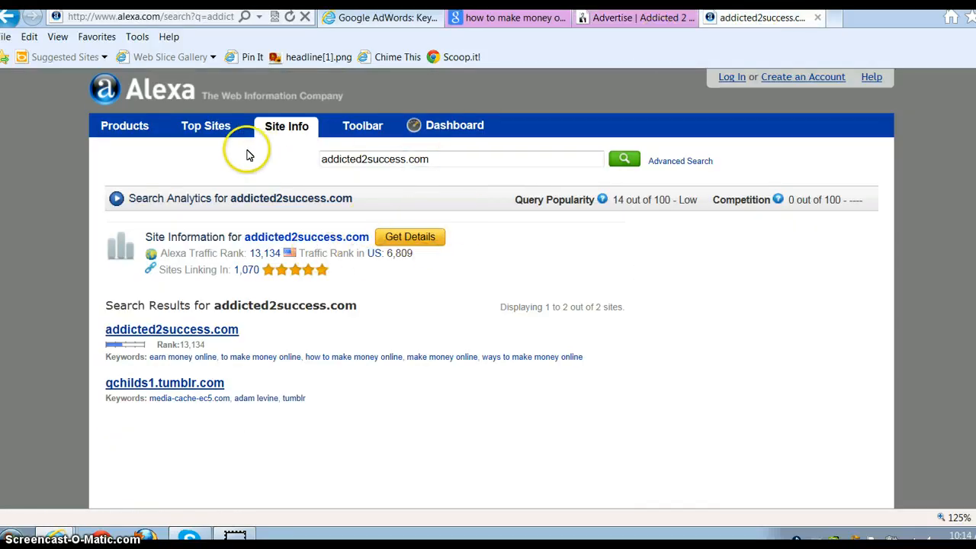
mouse_move(507, 193)
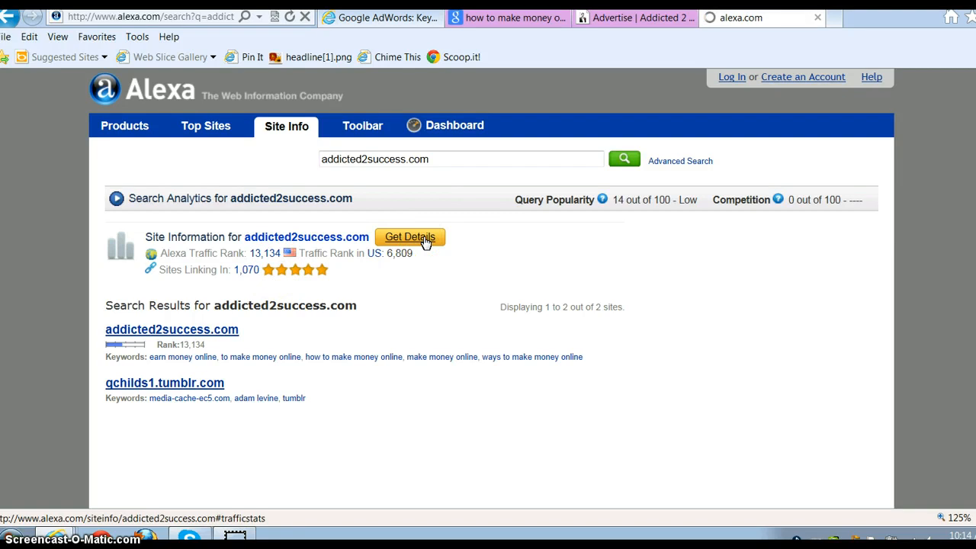
Review addicted2success.com's Alexa details and audience demographics, then close the Alexa tab.
click(410, 237)
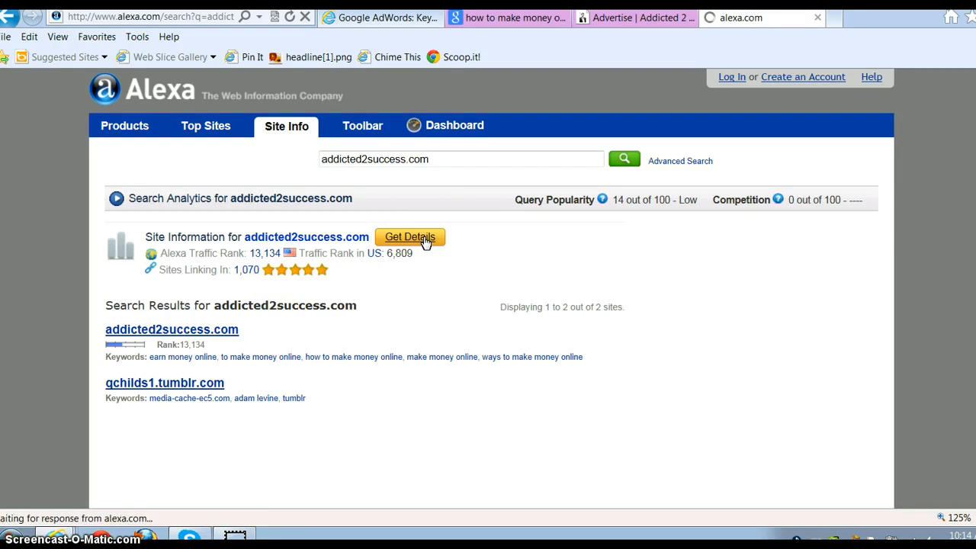
click(411, 236)
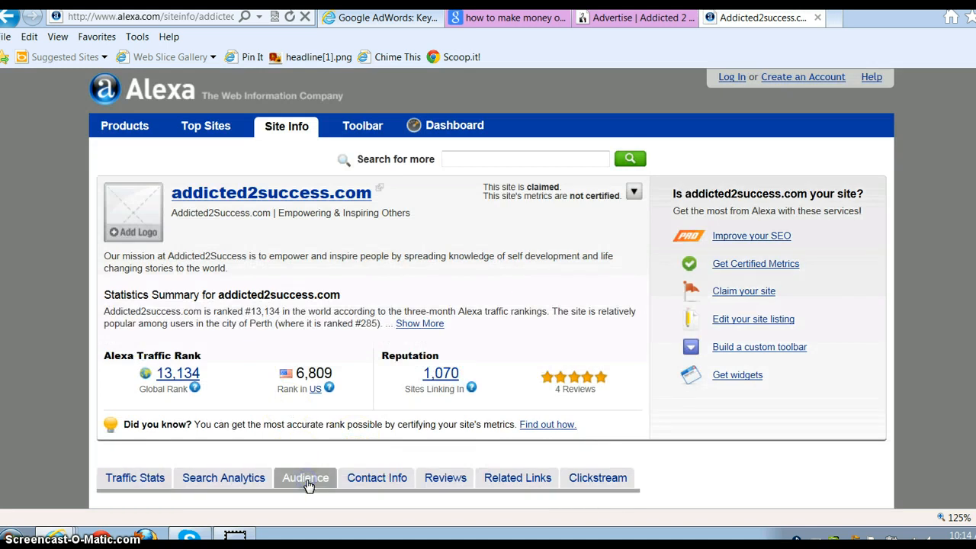
click(304, 478)
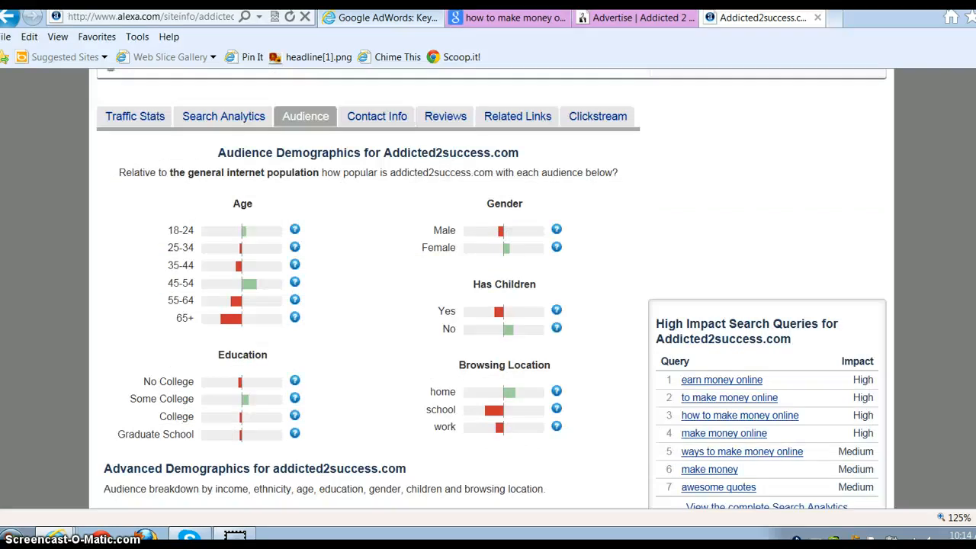
scroll(up, 3)
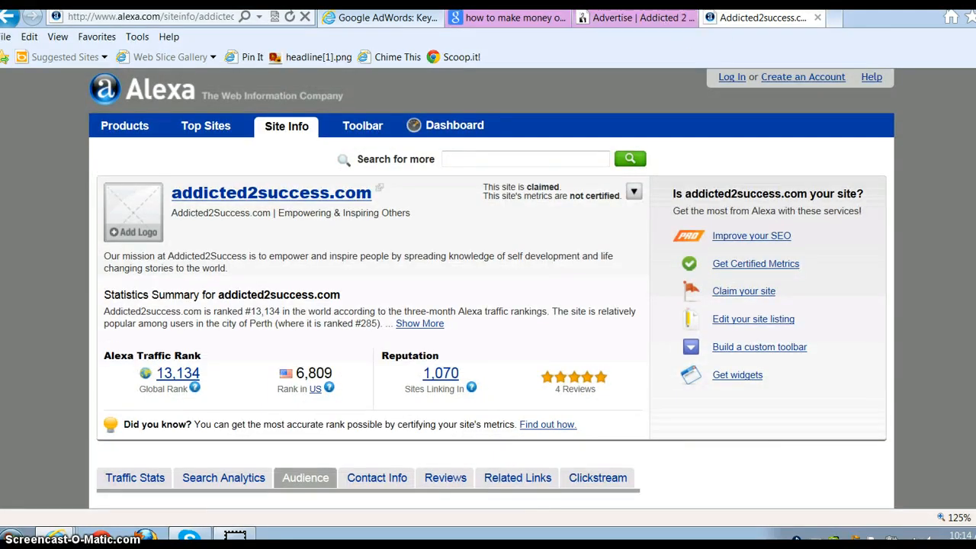
mouse_move(818, 19)
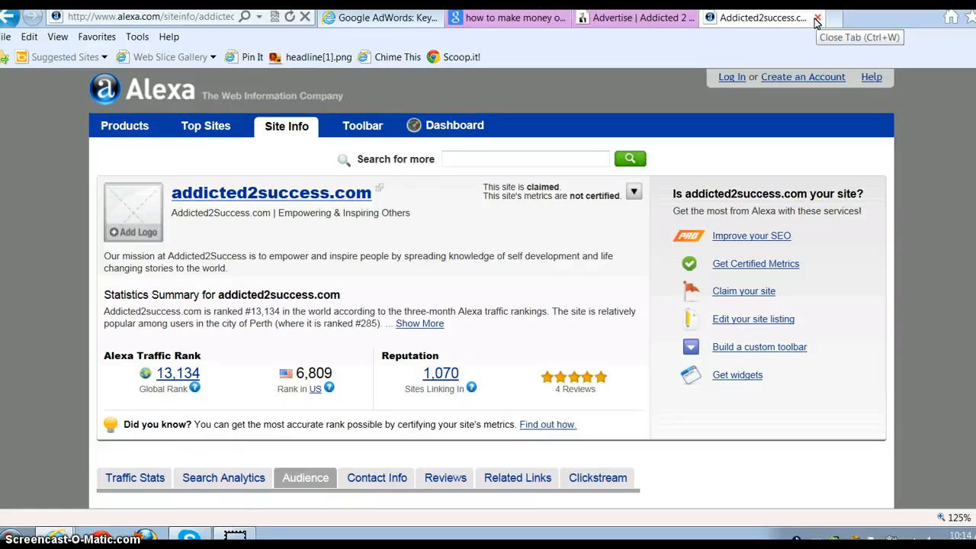
click(823, 17)
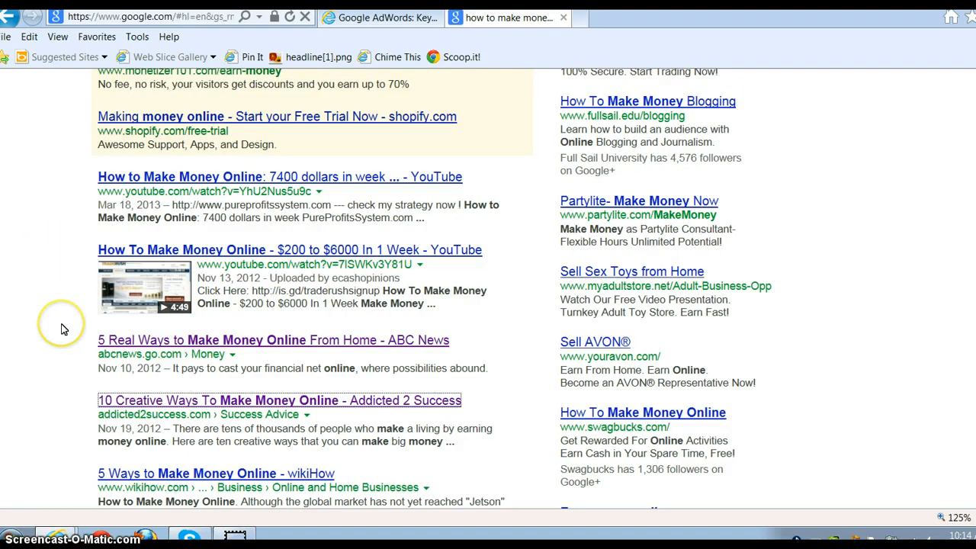
mouse_move(64, 329)
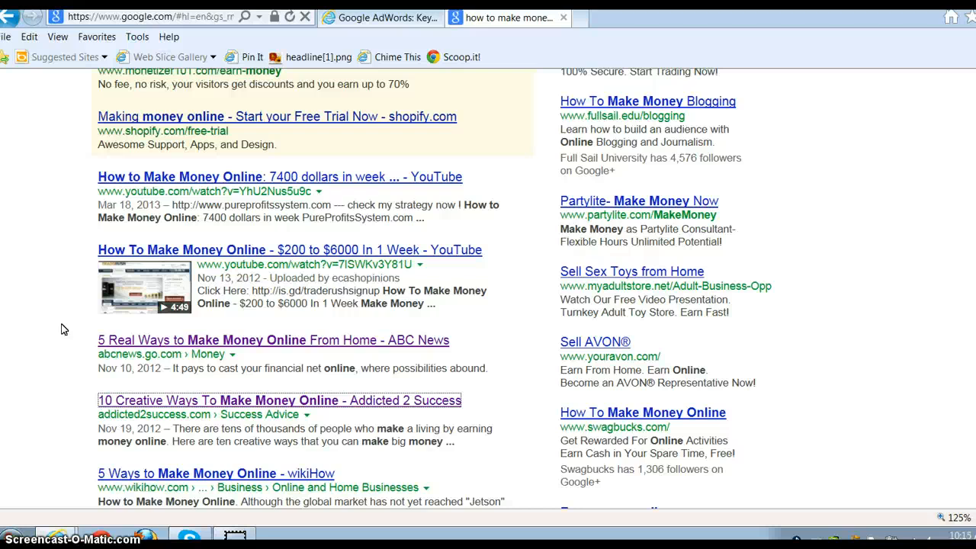
mouse_move(309, 286)
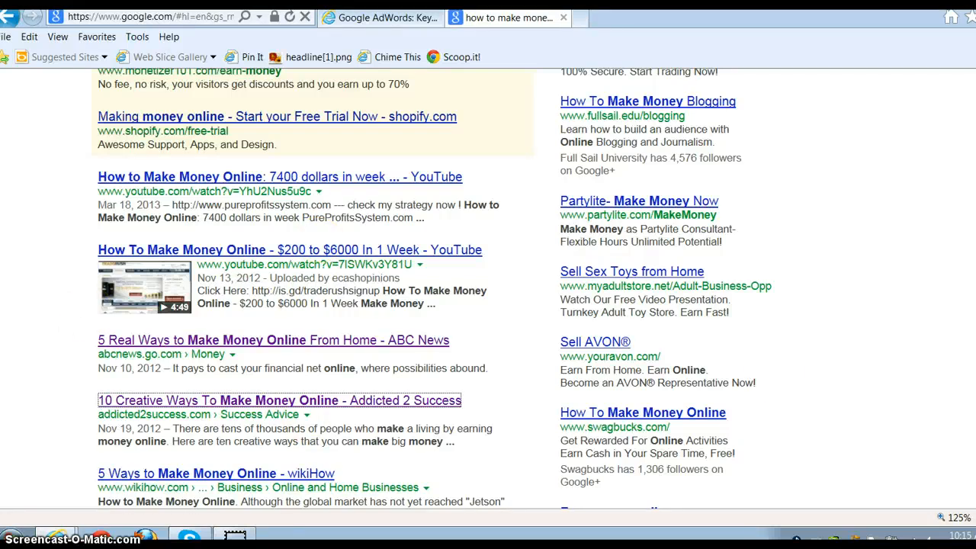
scroll(down, 3)
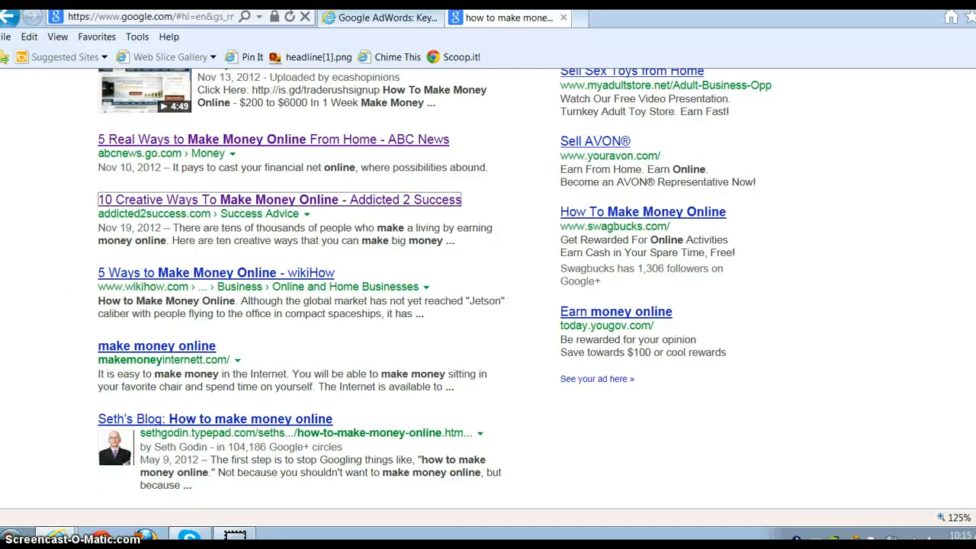
scroll(down, 3)
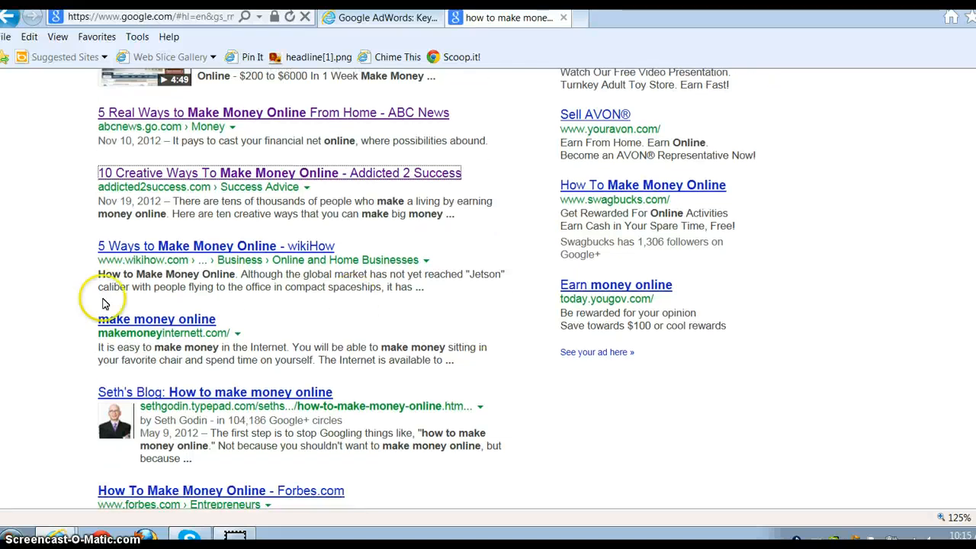
mouse_move(156, 319)
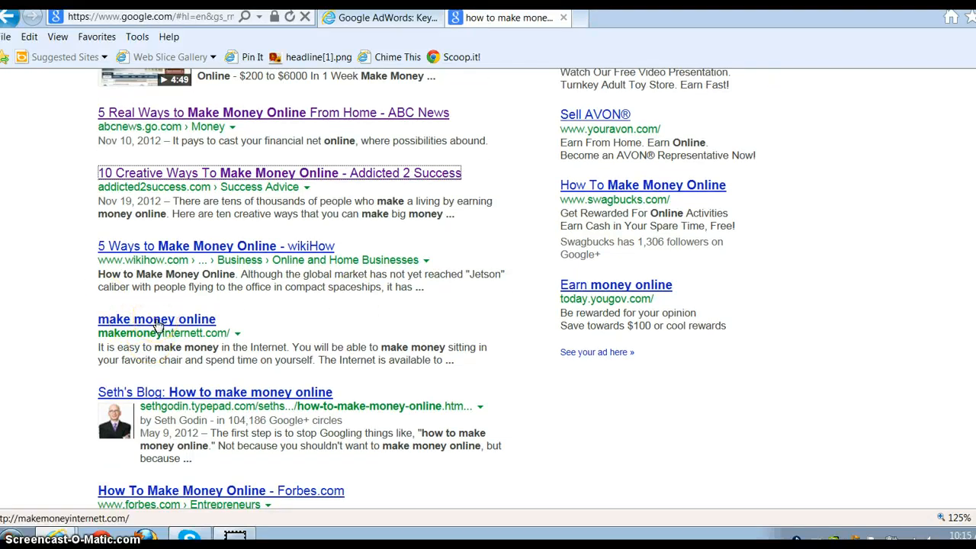
Open the makemoneyinternett.com result and browse its Self Made Millionaire page.
click(156, 319)
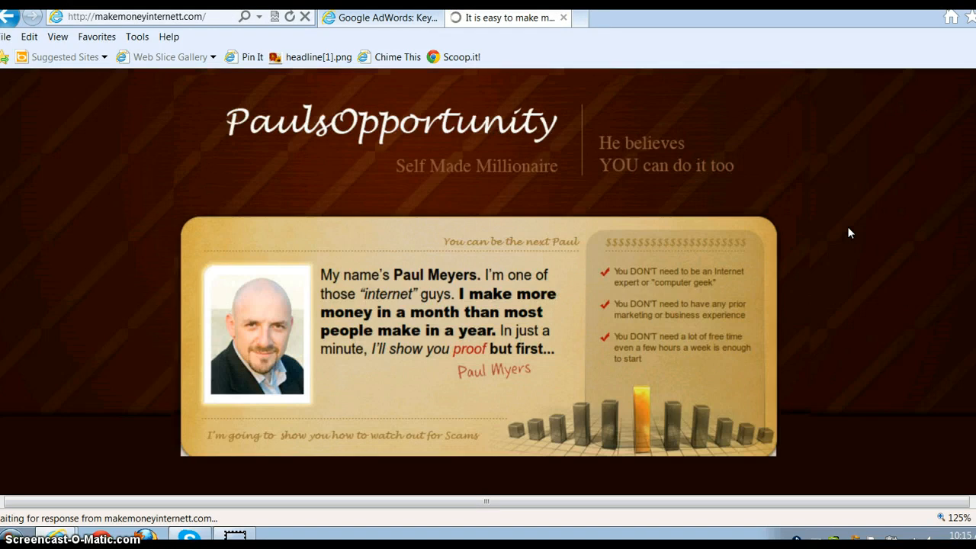
scroll(down, 3)
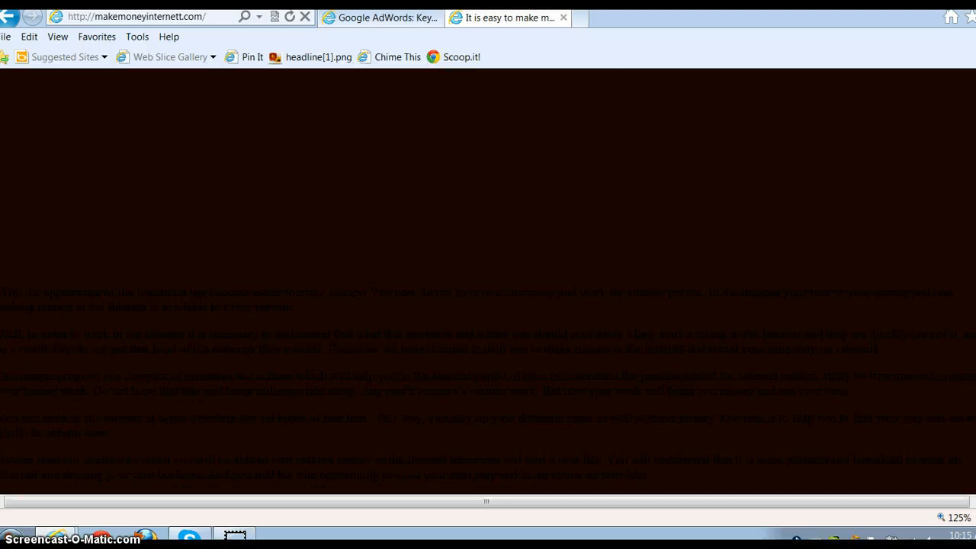
scroll(down, 3)
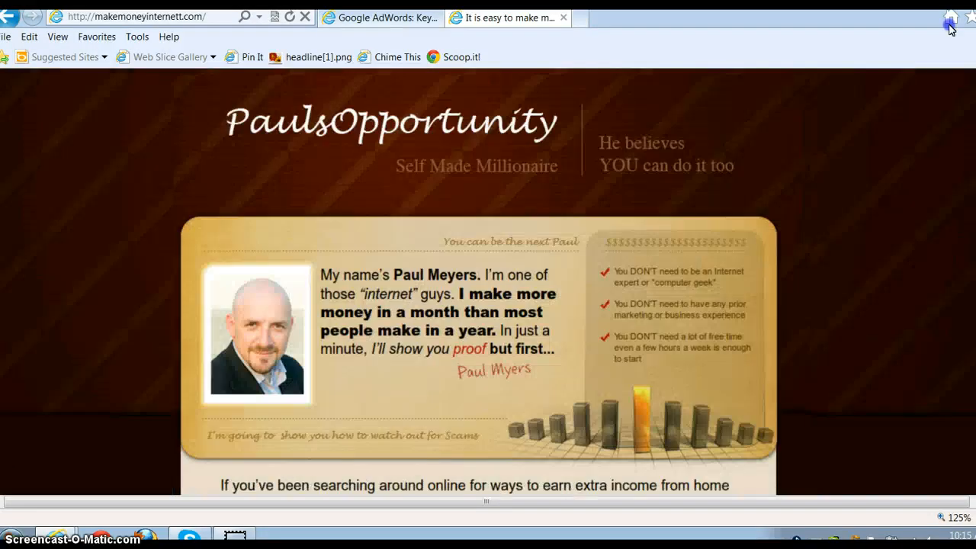
mouse_move(544, 17)
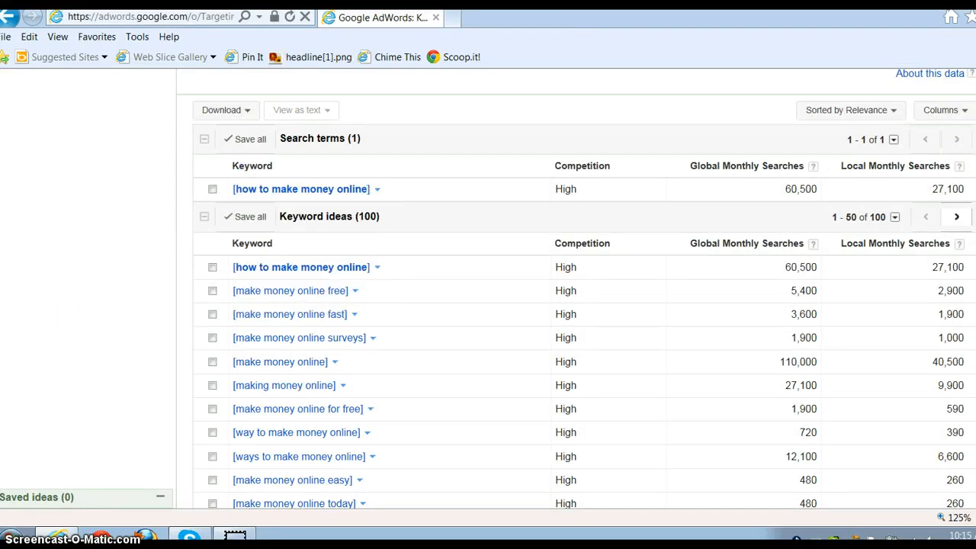
Search Google for the [make money online] keyword idea via its dropdown.
scroll(down, 3)
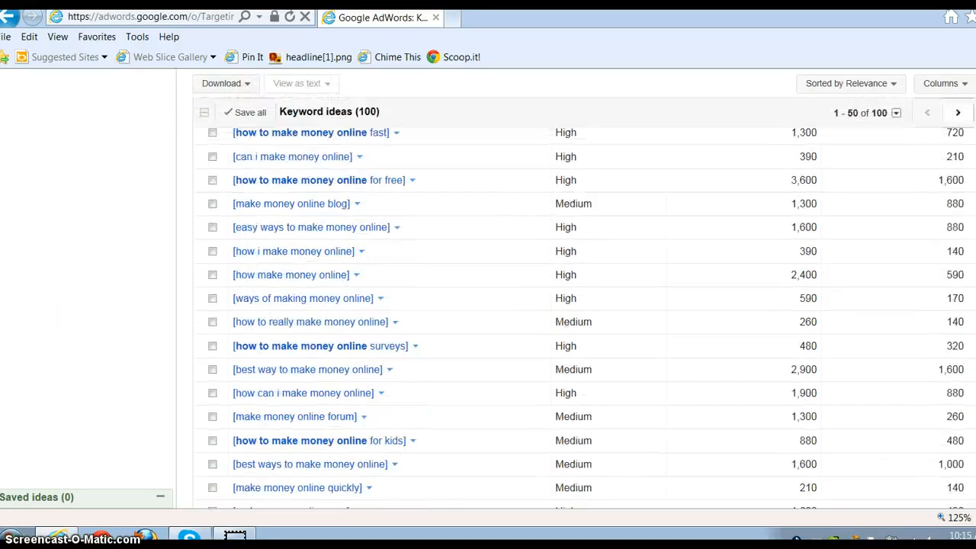
scroll(down, 3)
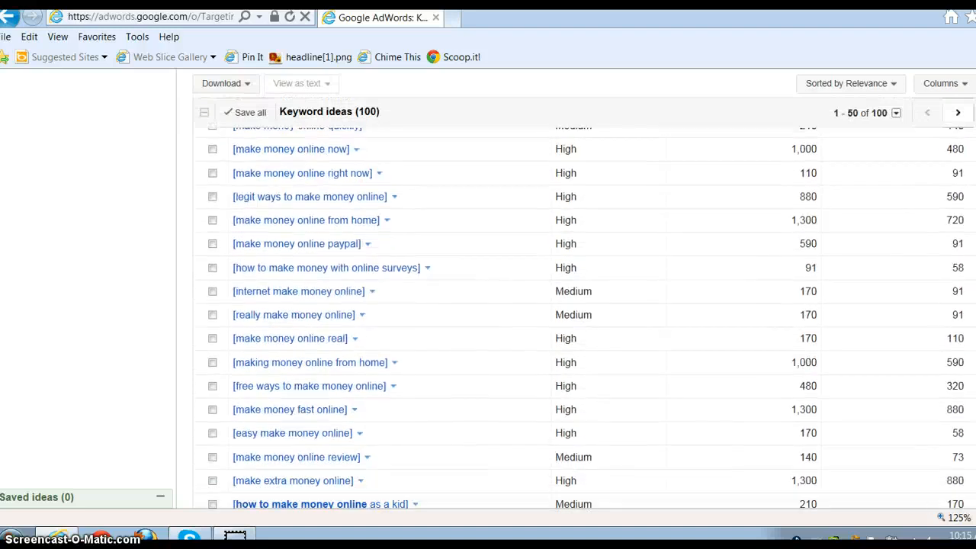
scroll(down, 3)
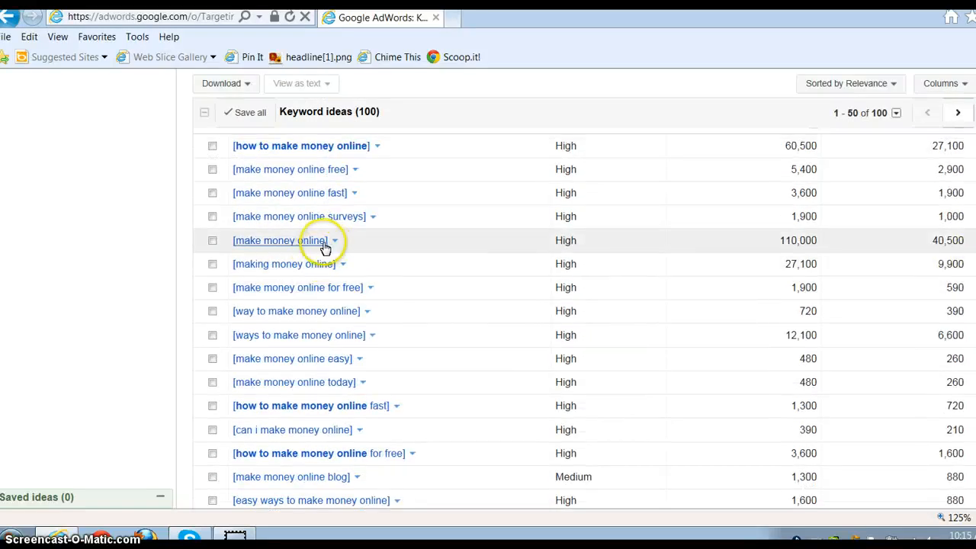
click(332, 240)
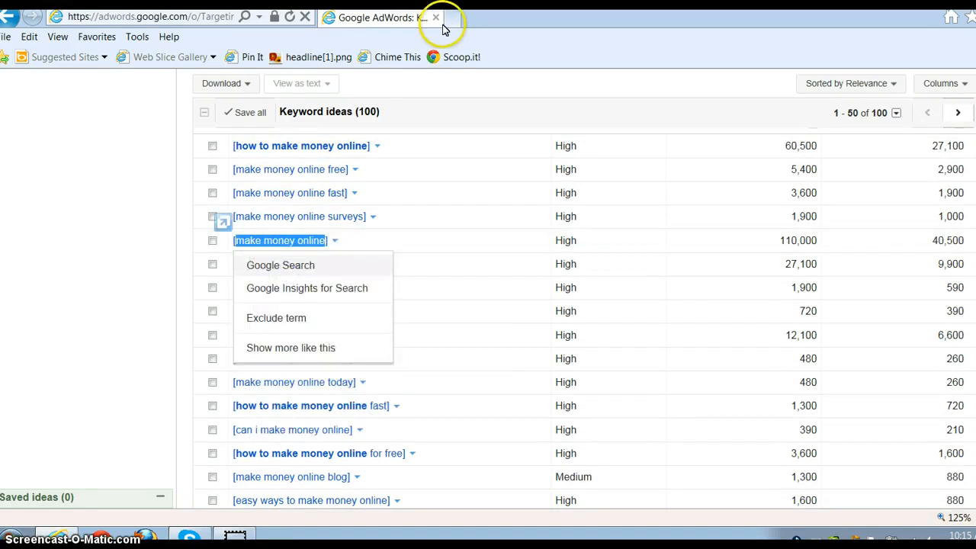
click(443, 18)
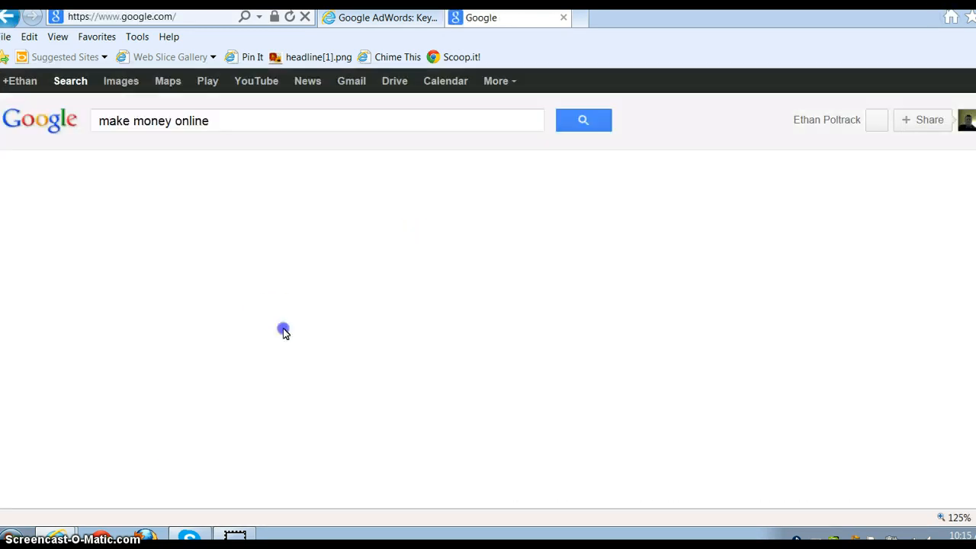
Browse the 'make money online' results down to related searches and back up.
click(583, 120)
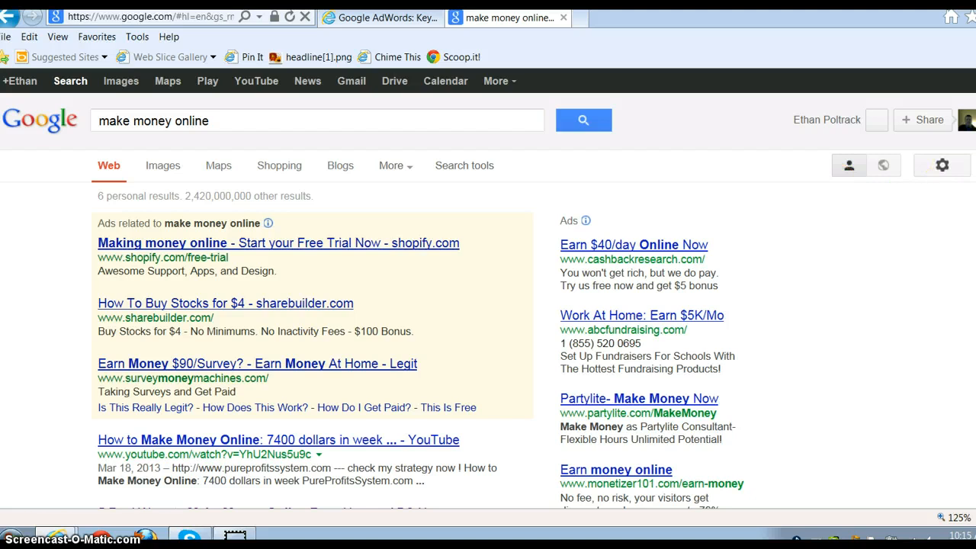
scroll(down, 3)
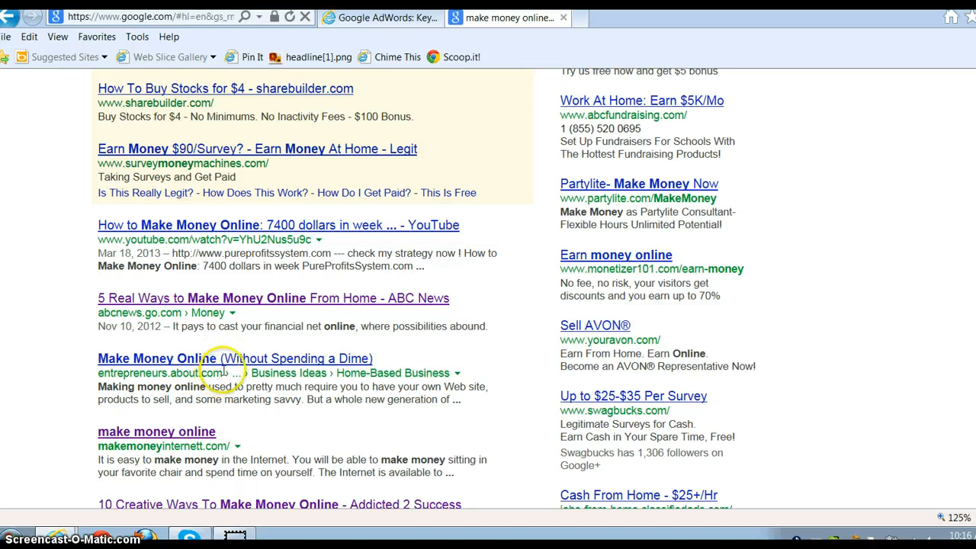
scroll(down, 3)
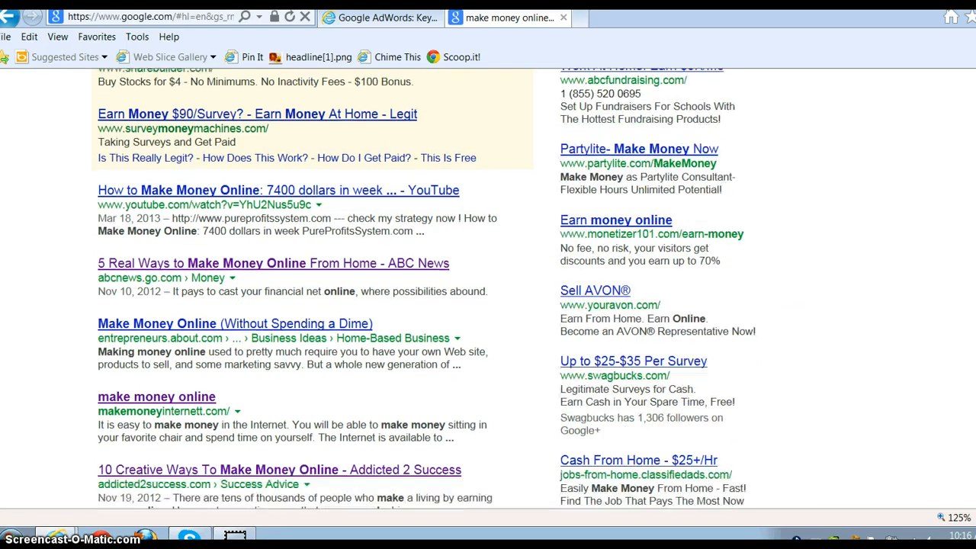
scroll(down, 3)
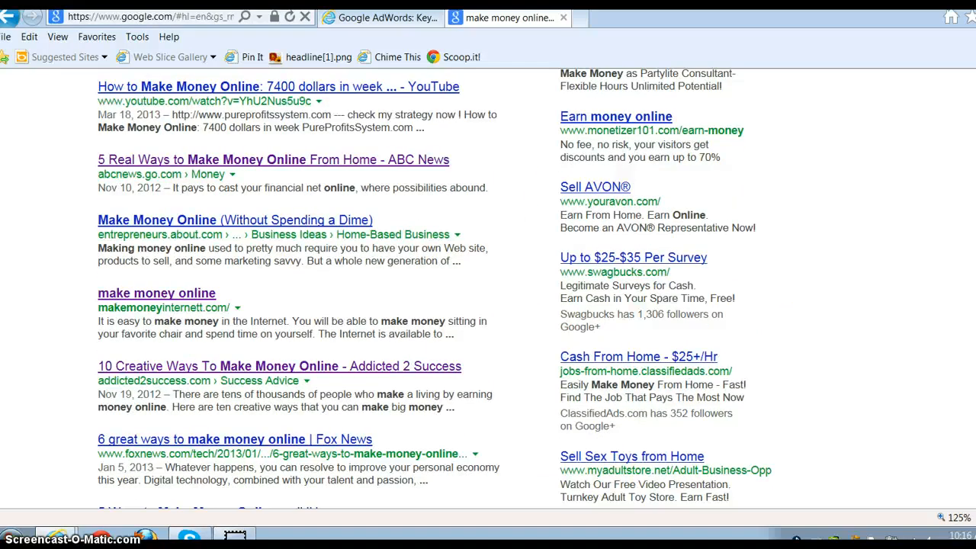
scroll(down, 3)
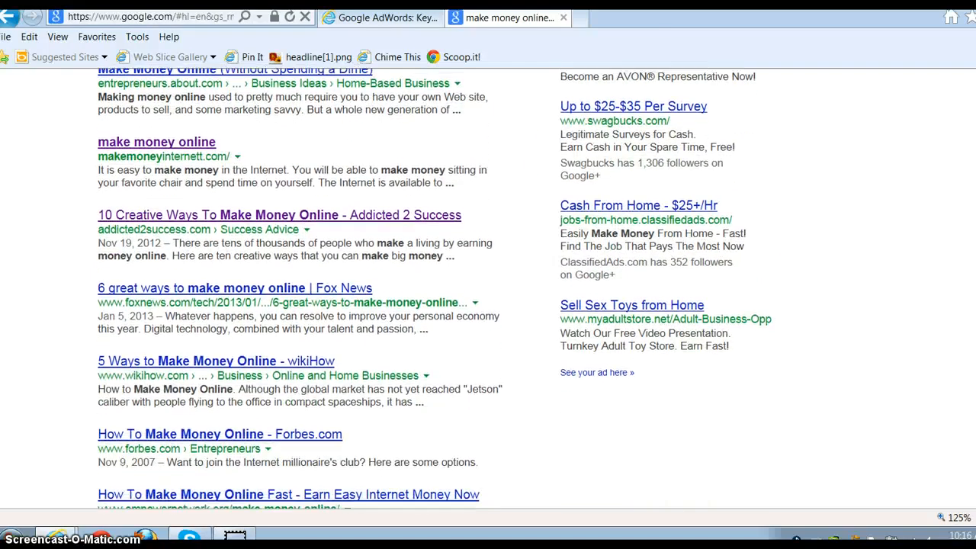
scroll(down, 3)
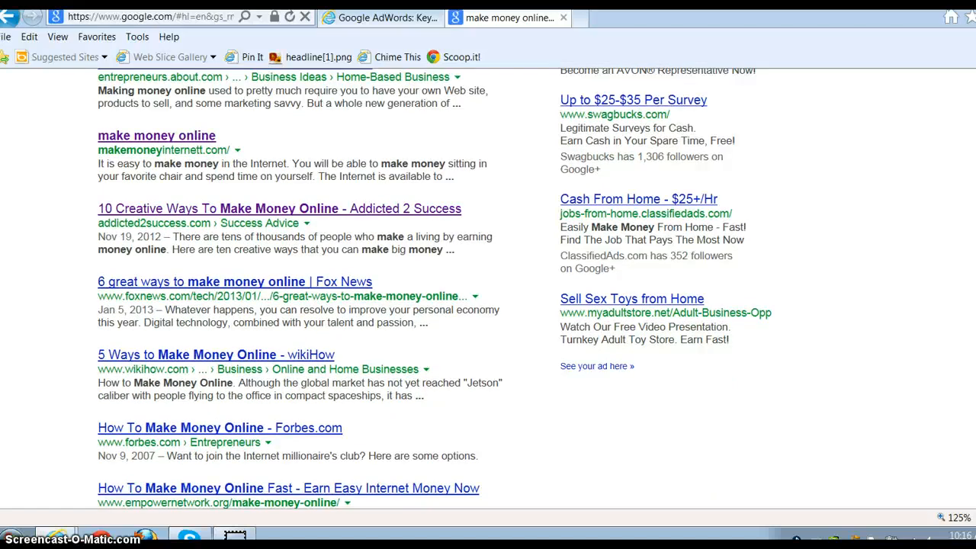
scroll(down, 3)
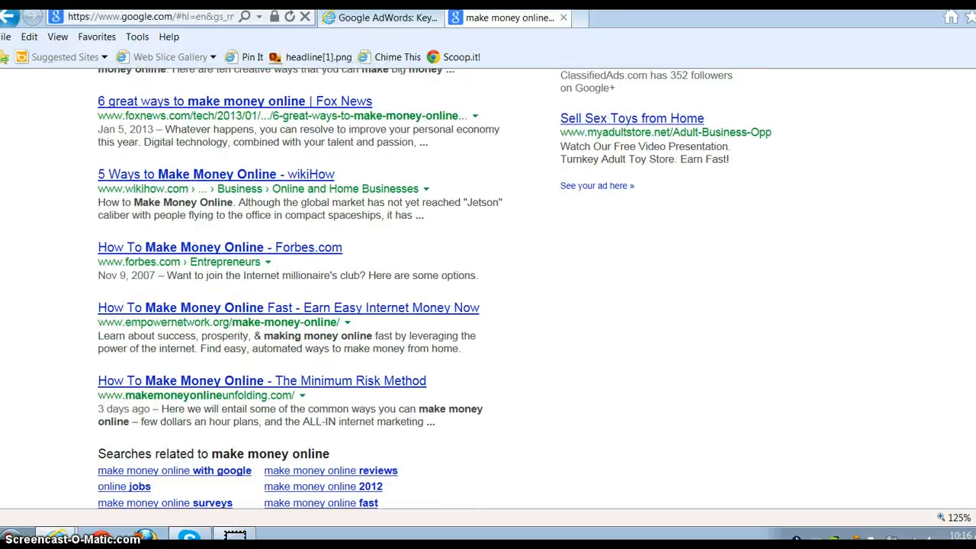
scroll(up, 3)
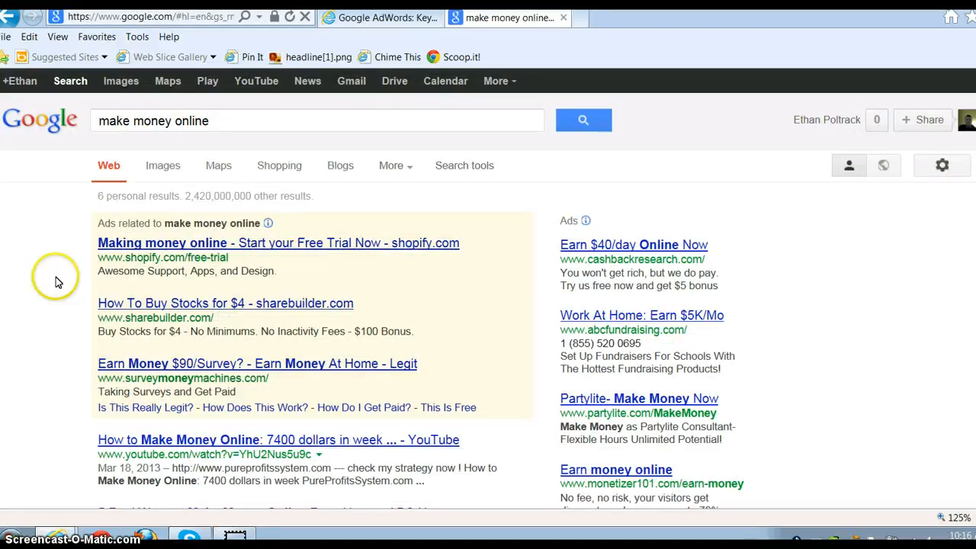
mouse_move(59, 282)
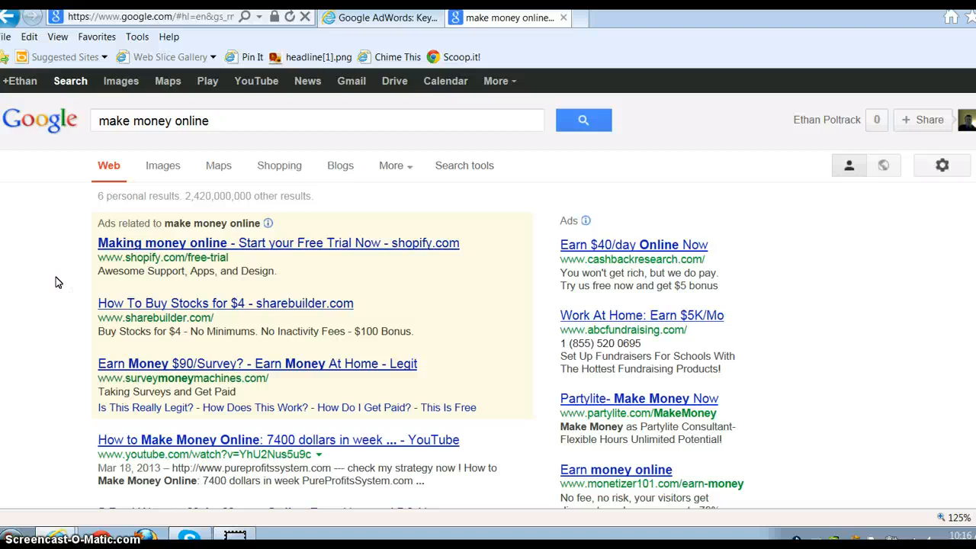